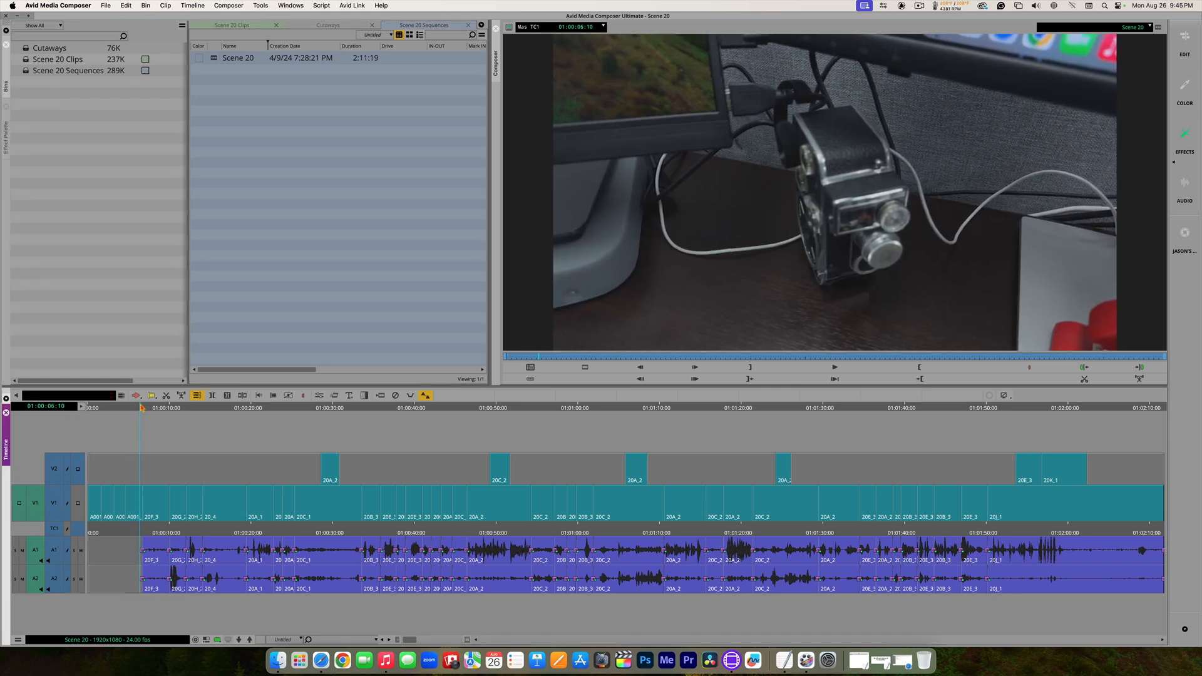
Play back the Scene 20 edit in the timeline to review it
left_click(835, 367)
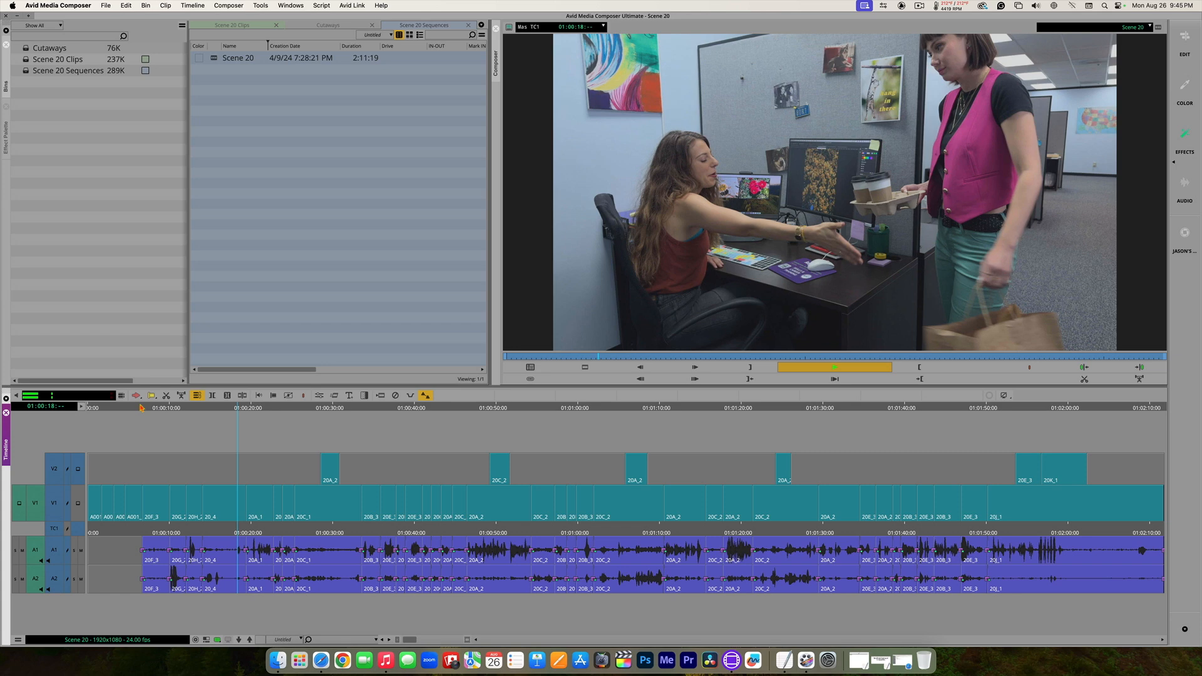
left_click(692, 367)
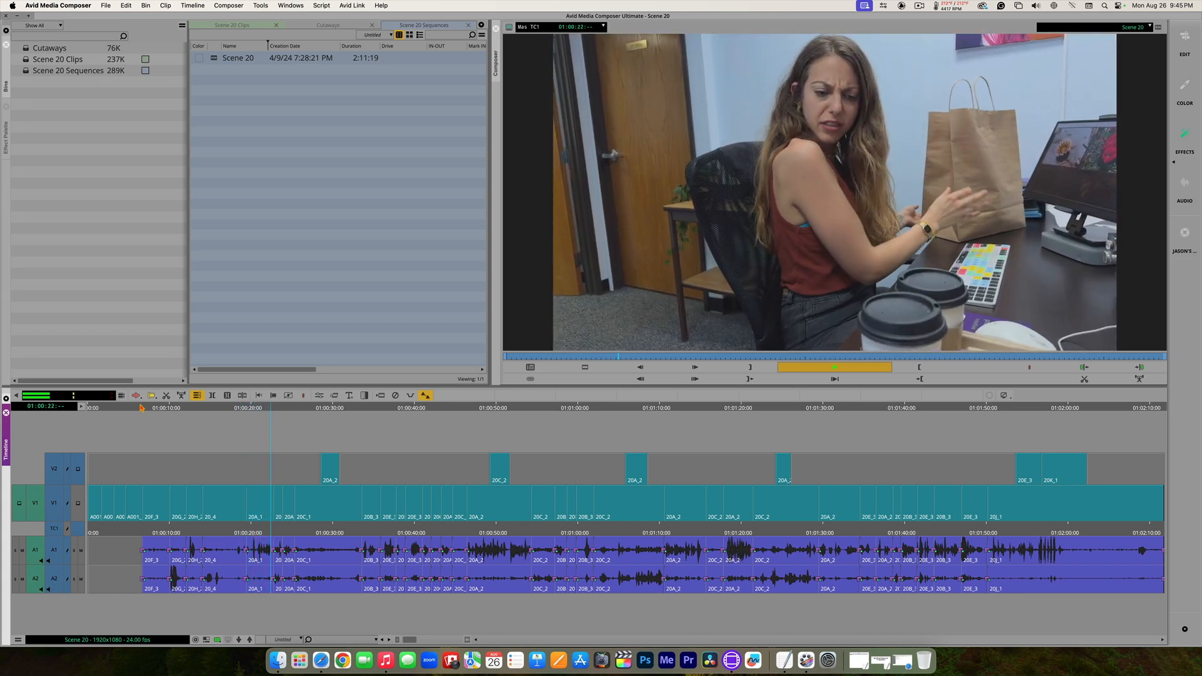
left_click(834, 367)
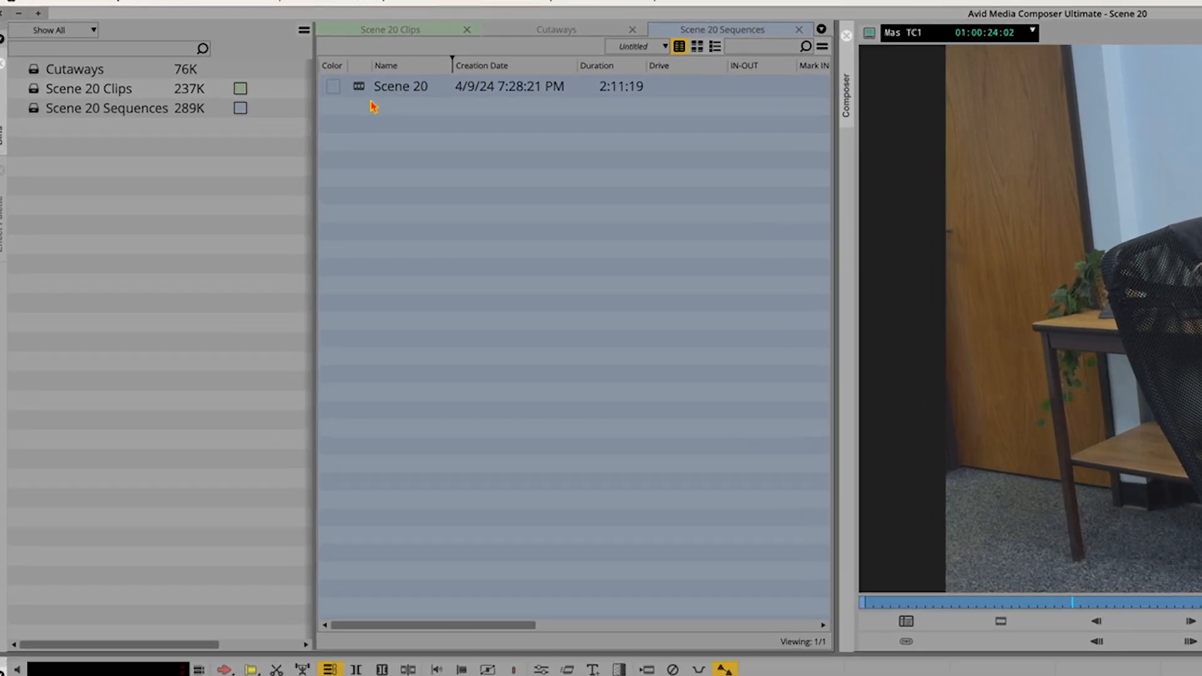
Start a SubCap caption export of the Scene 20 sequence's dialogue from the bin
left_click(399, 86)
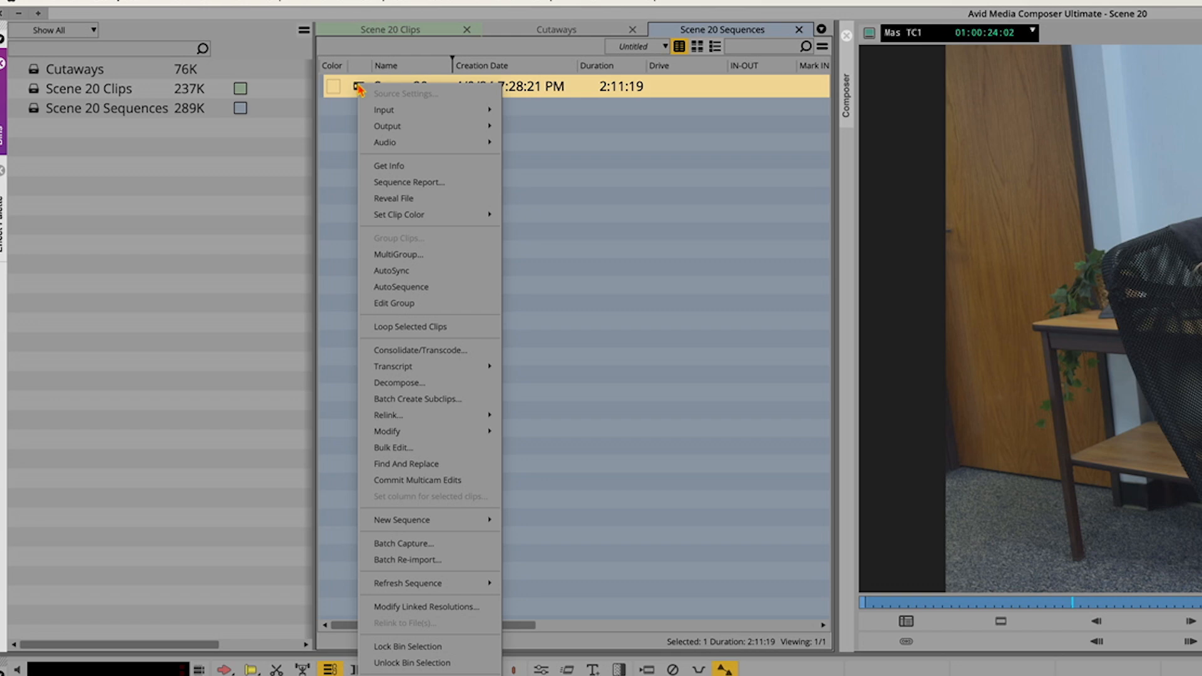
mouse_move(409, 183)
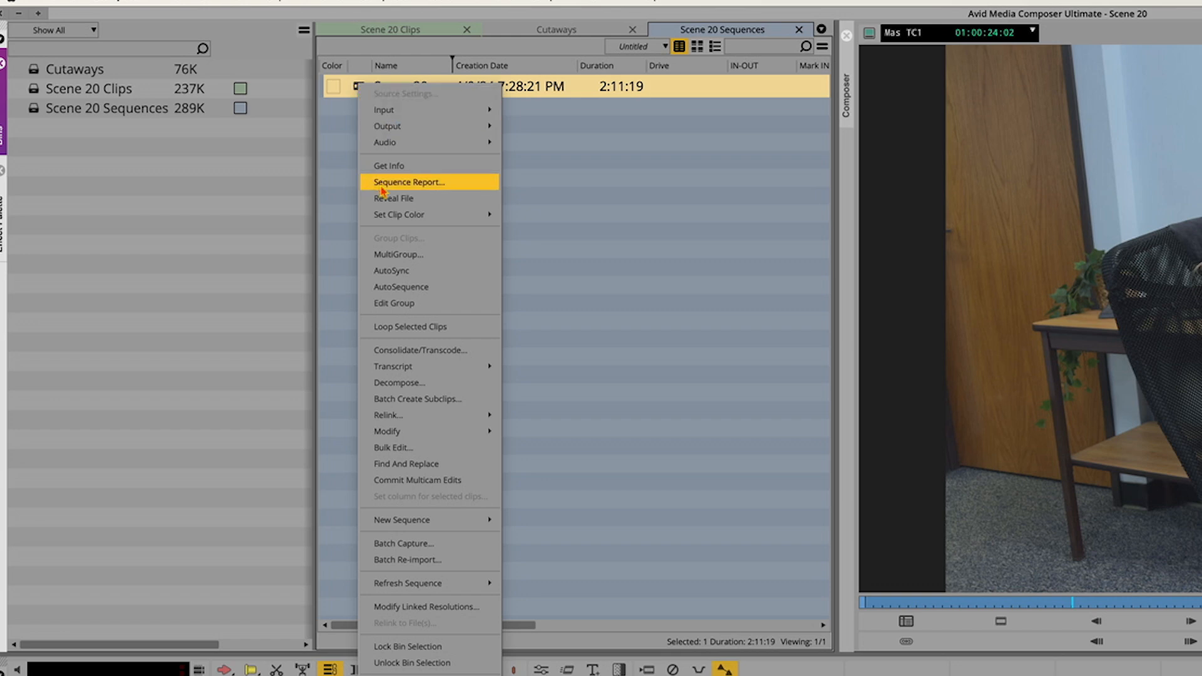
mouse_move(430, 215)
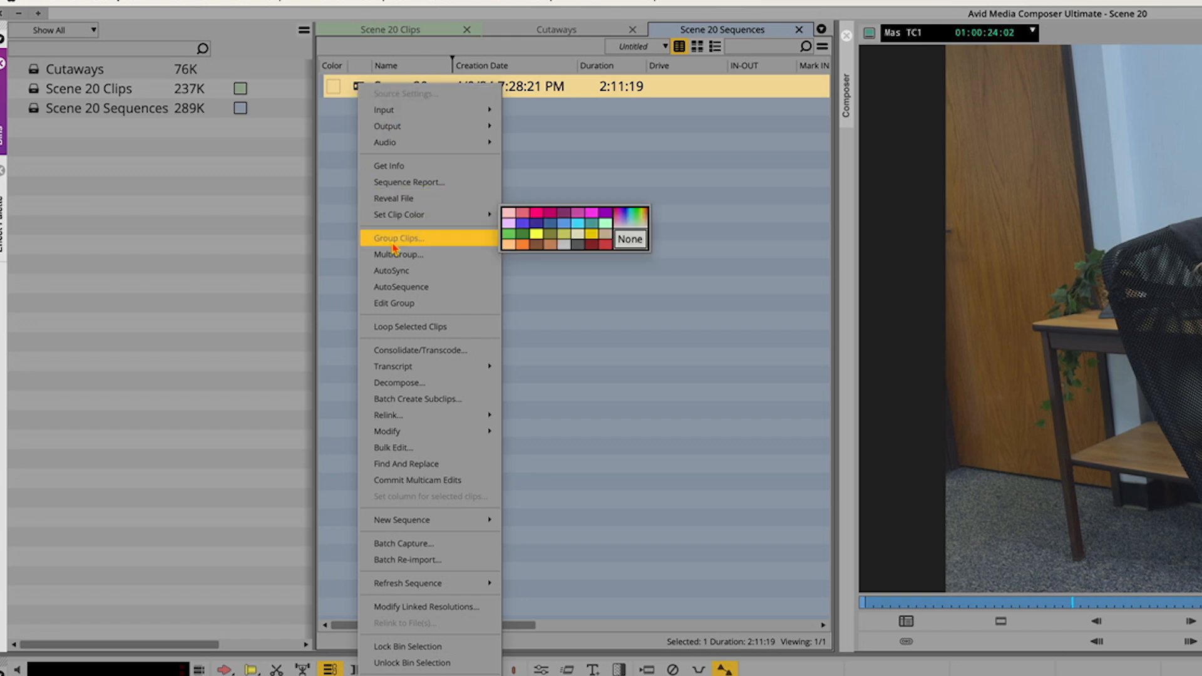
mouse_move(394, 366)
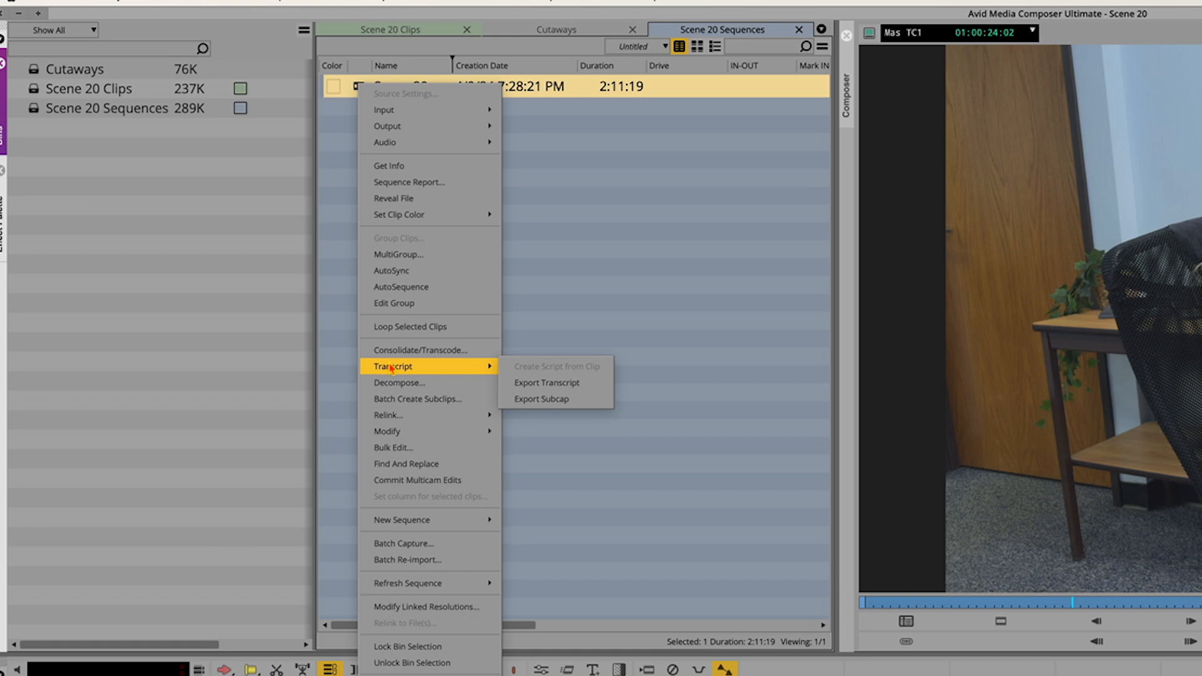
mouse_move(546, 383)
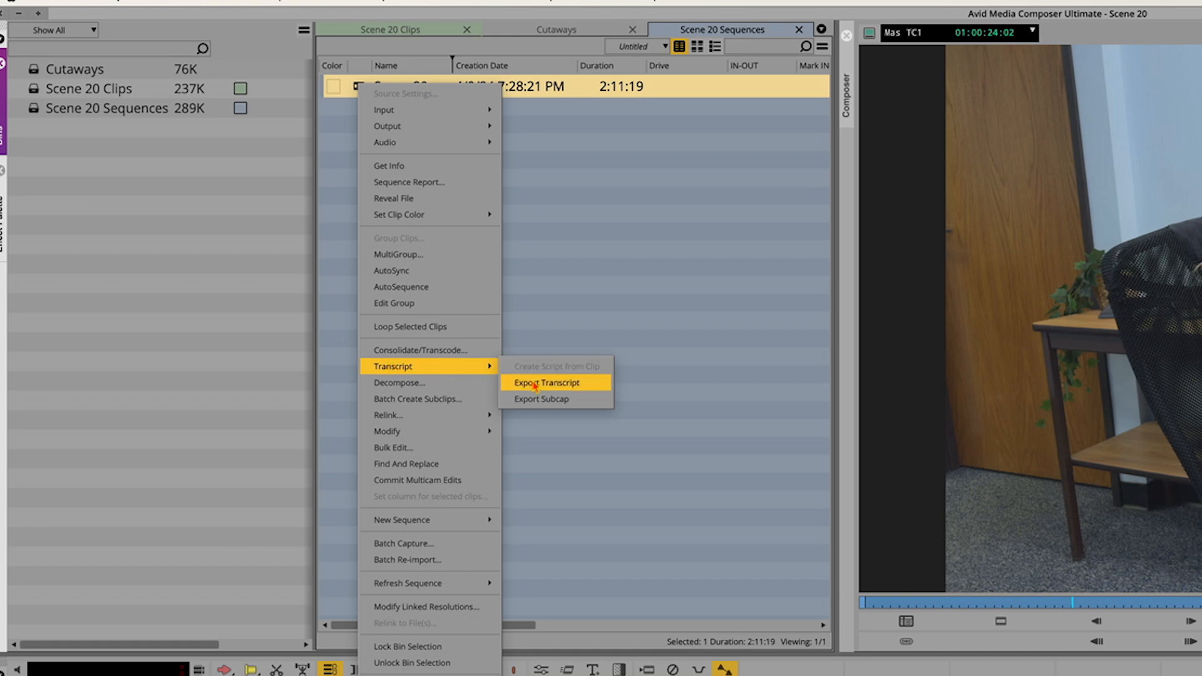
mouse_move(548, 399)
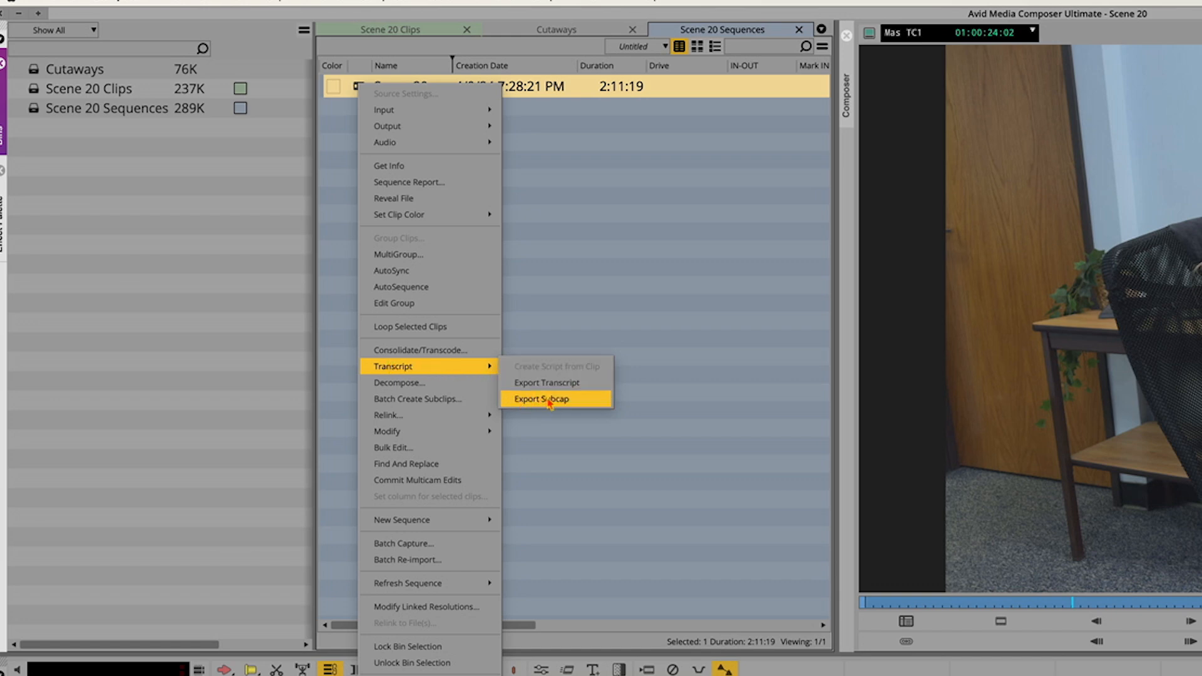
left_click(541, 398)
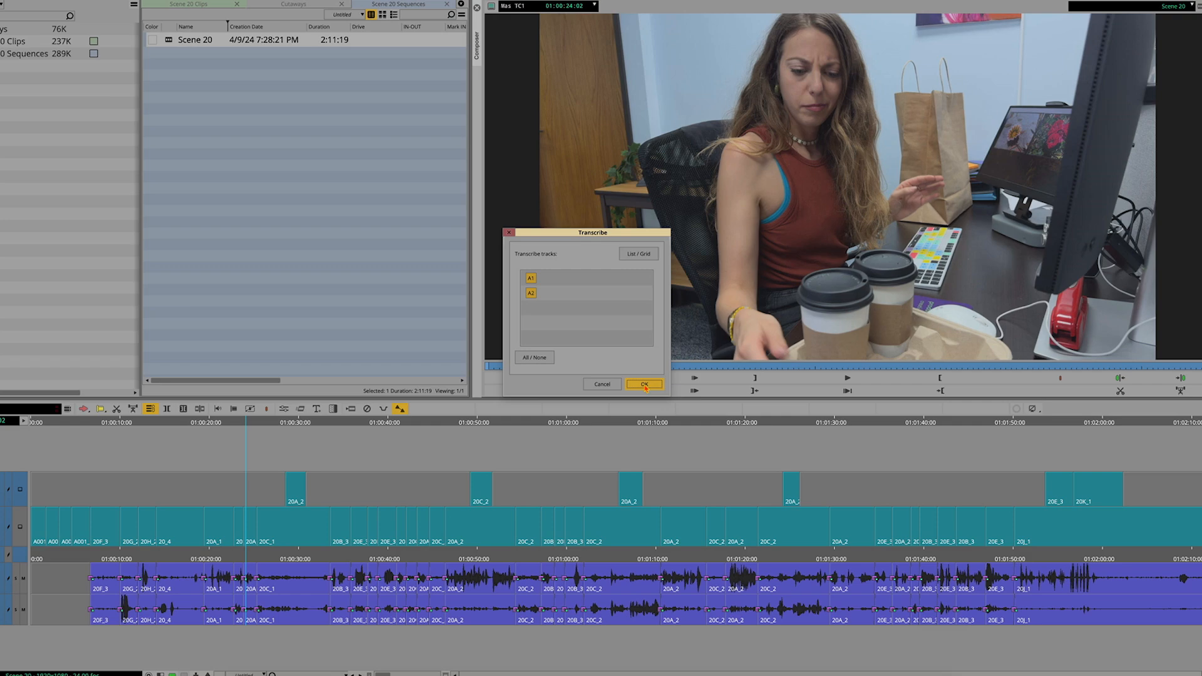
Transcribe audio tracks A1 and A2 and save Scene 20_SubCap.txt to the Desktop
left_click(644, 384)
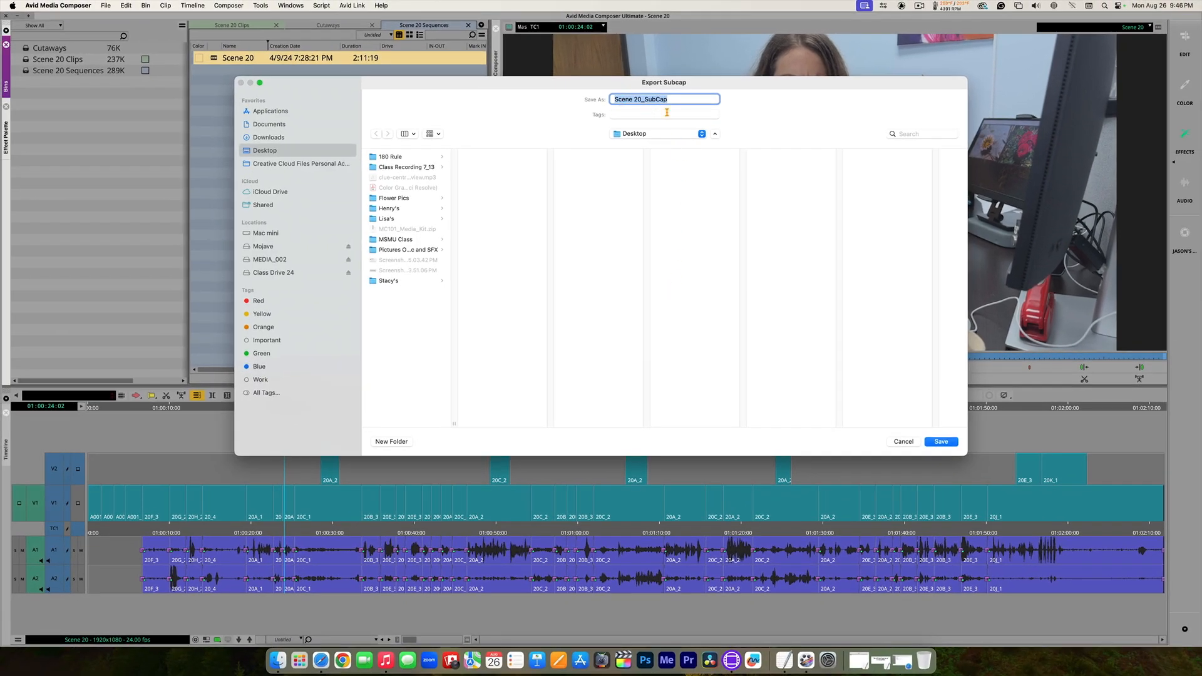
mouse_move(648, 112)
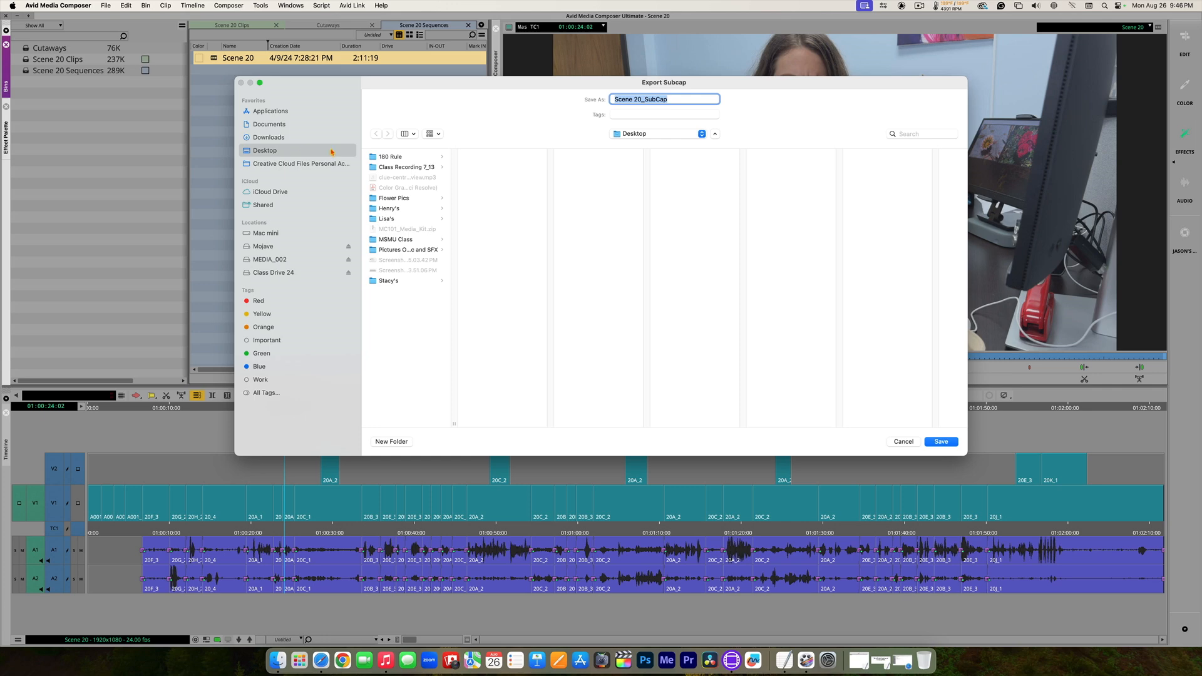
left_click(940, 441)
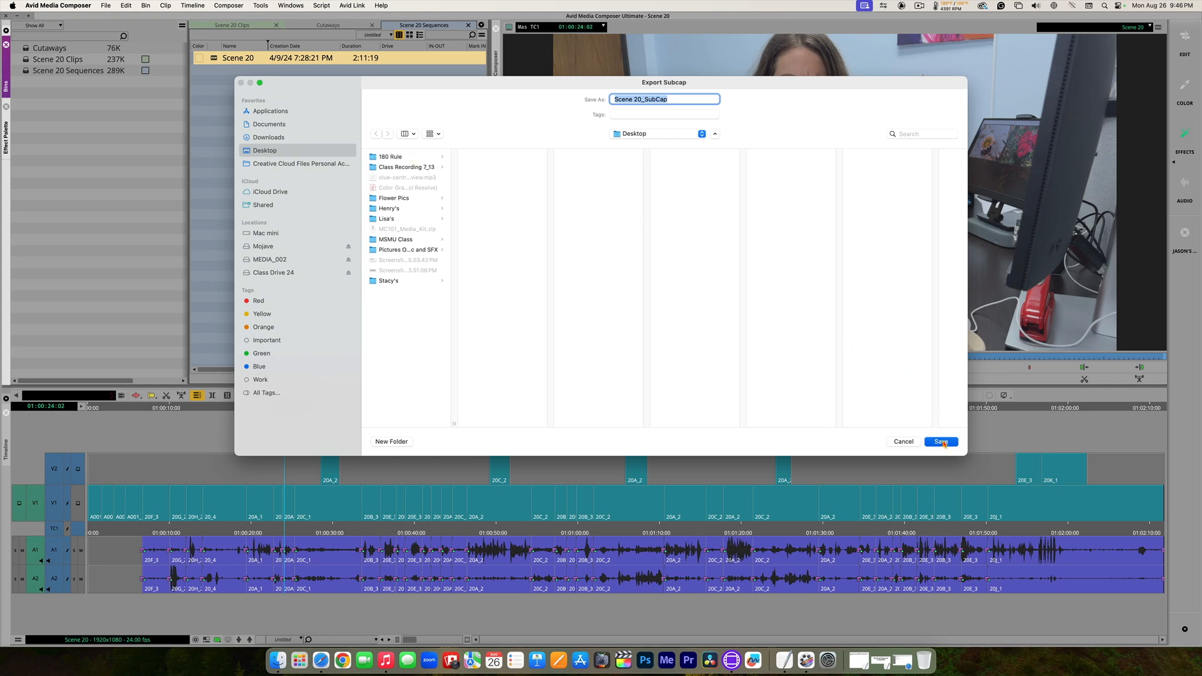
left_click(941, 442)
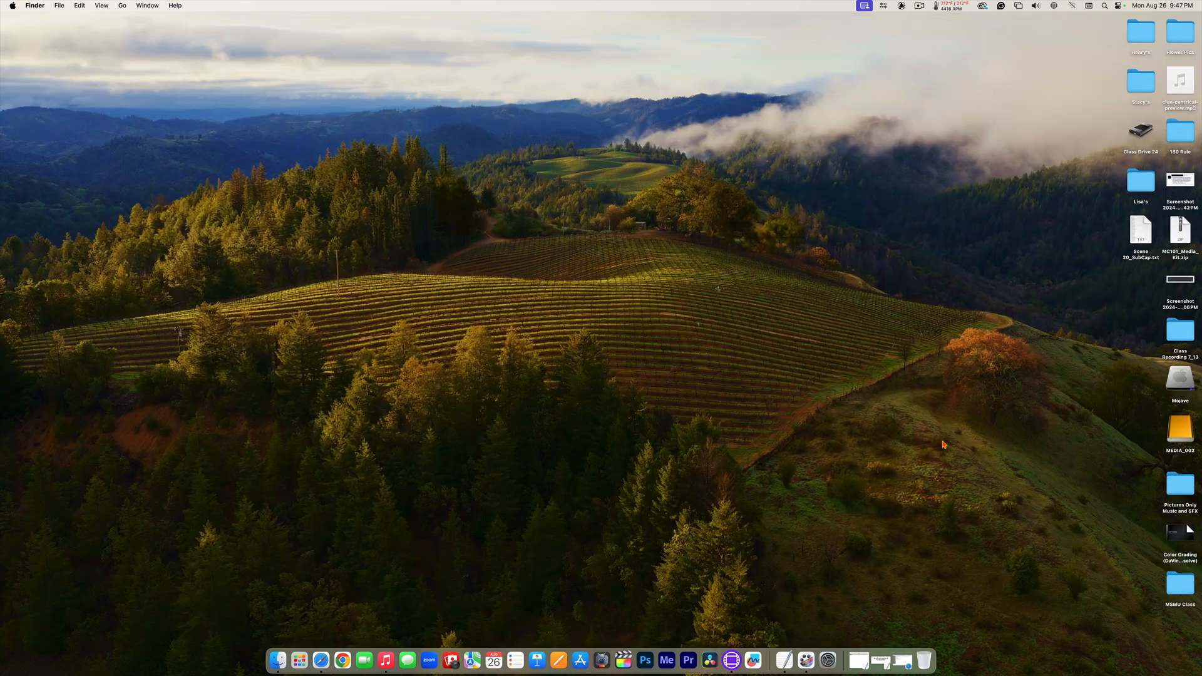
mouse_move(1136, 246)
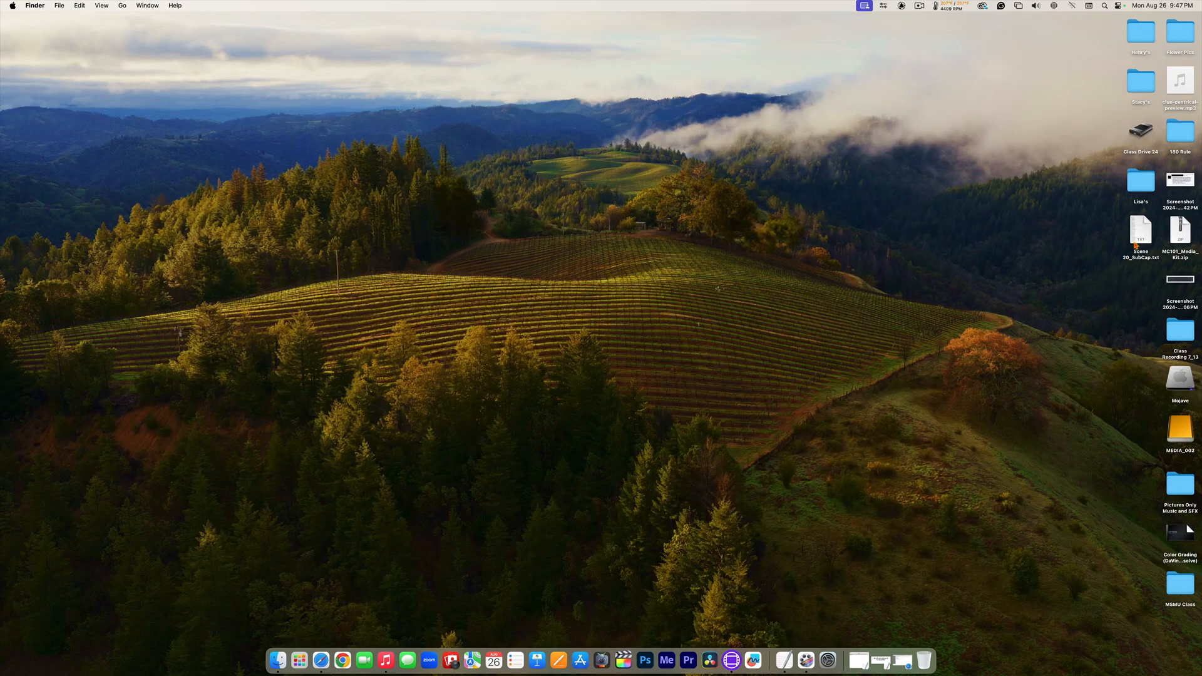
Review the timecoded dialogue lines of Scene 20_SubCap.txt in TextEdit, then close it
left_click_drag(1141, 233, 897, 250)
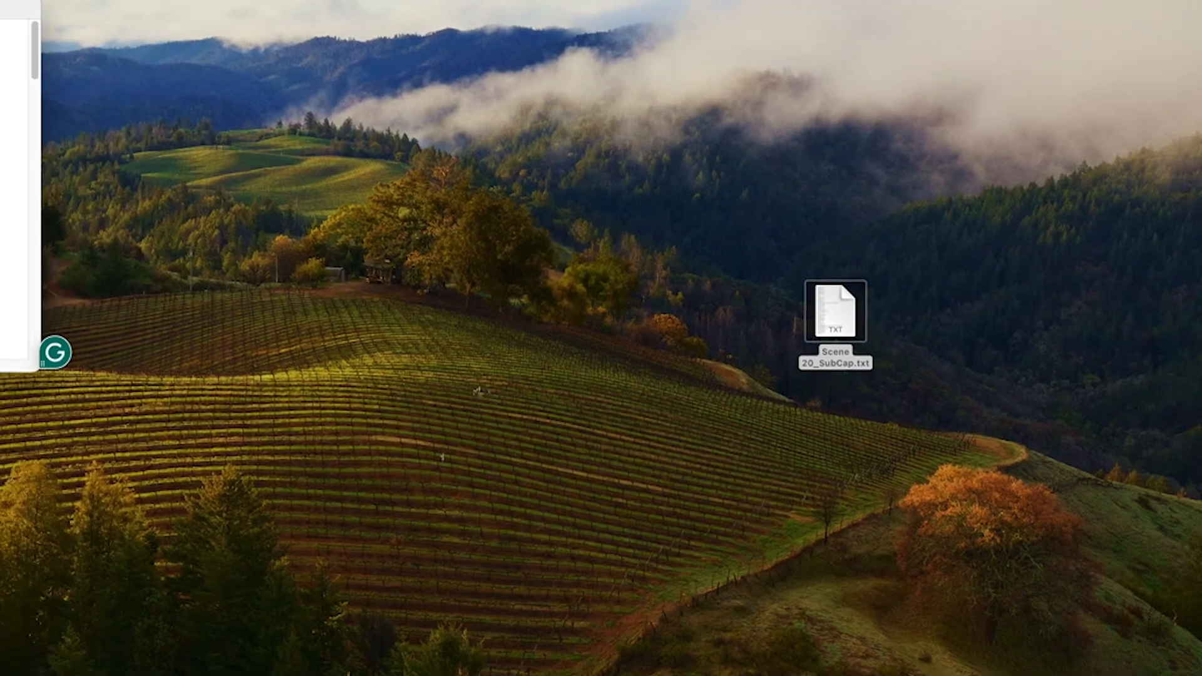
double_click(835, 312)
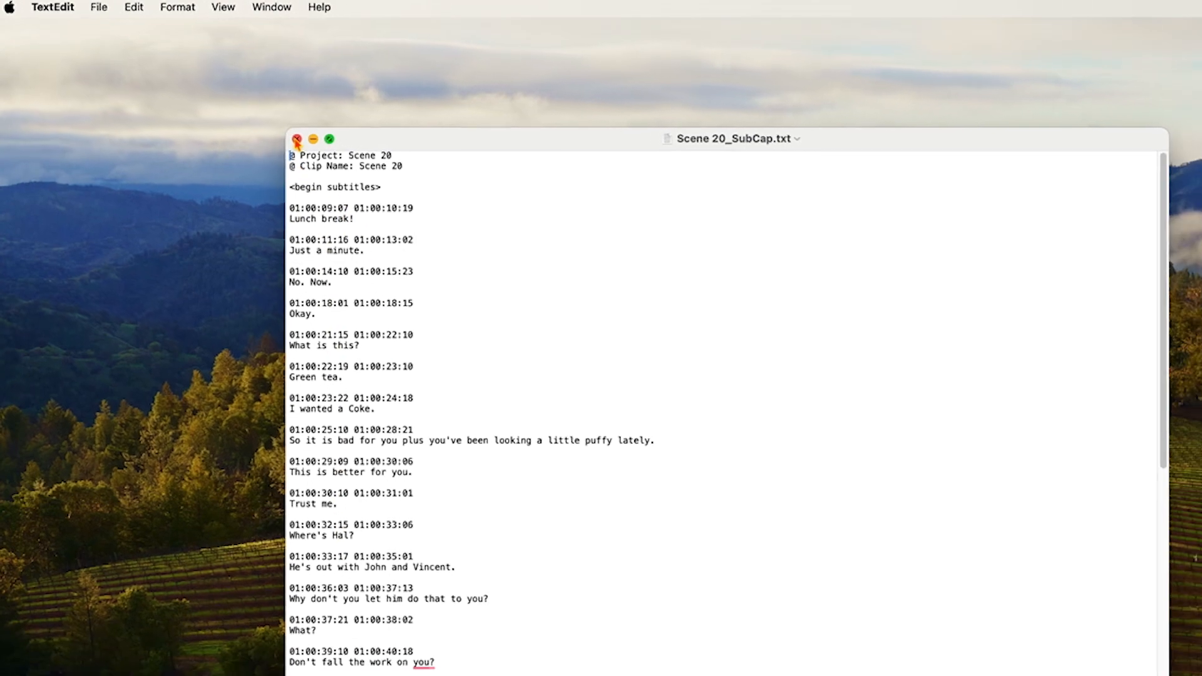
left_click(297, 139)
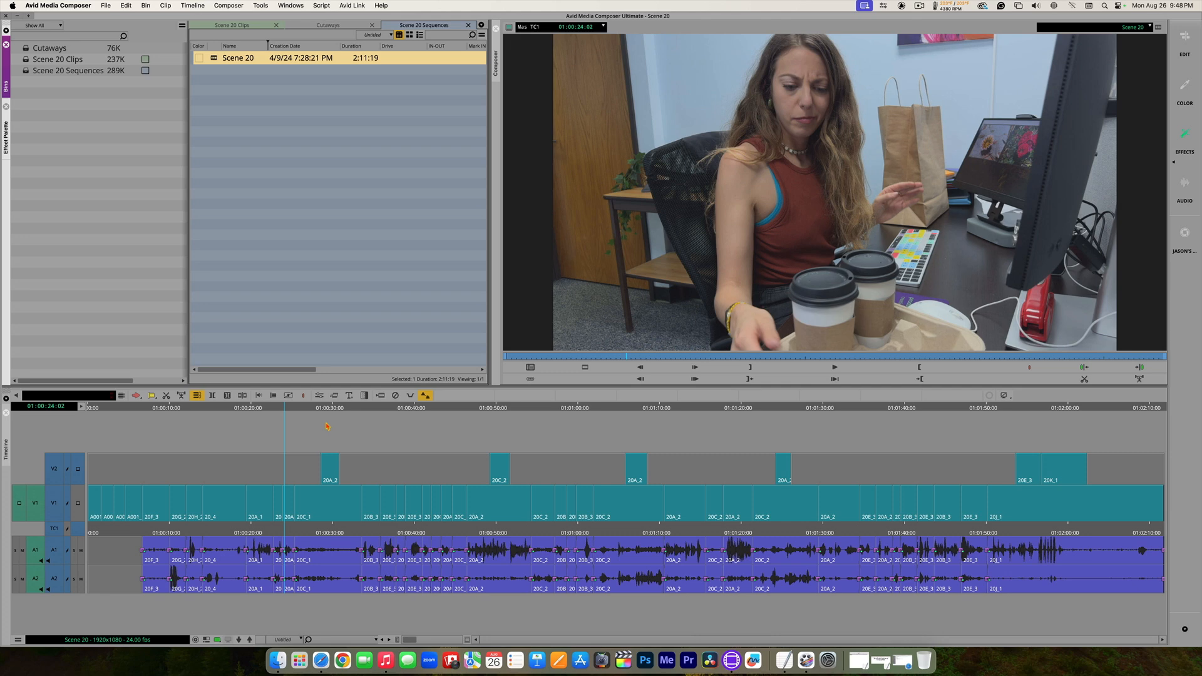
mouse_move(410, 445)
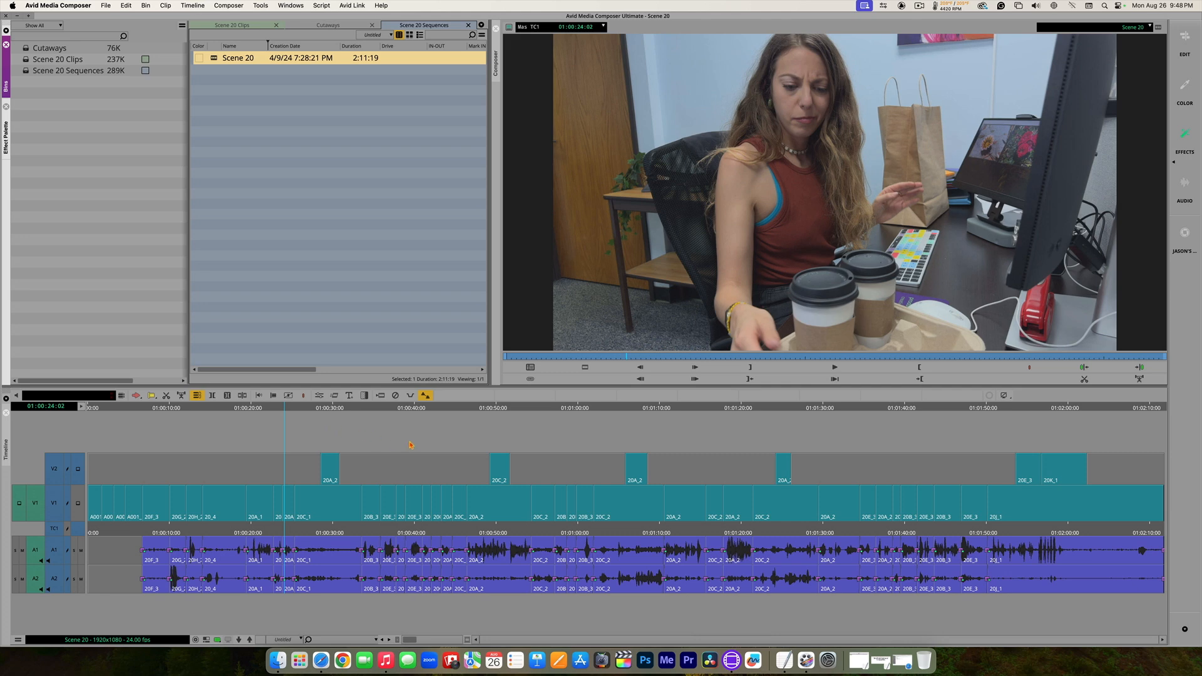
mouse_move(423, 476)
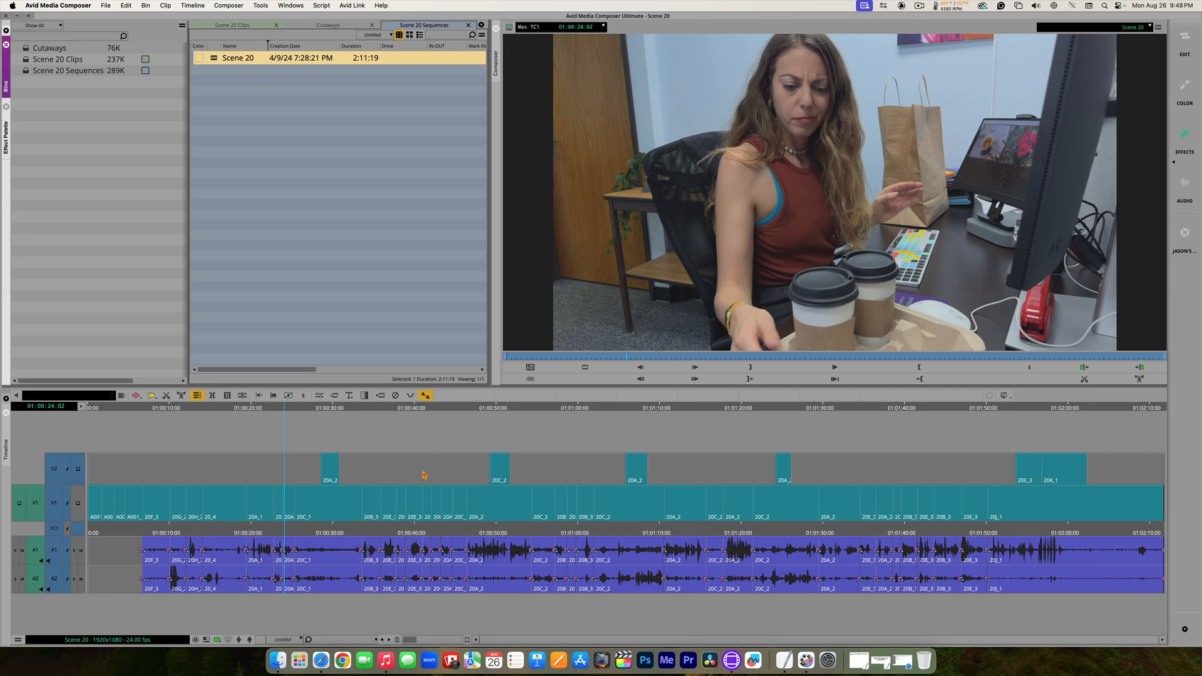
Add a new empty video track V3 to the Scene 20 timeline
right_click(422, 476)
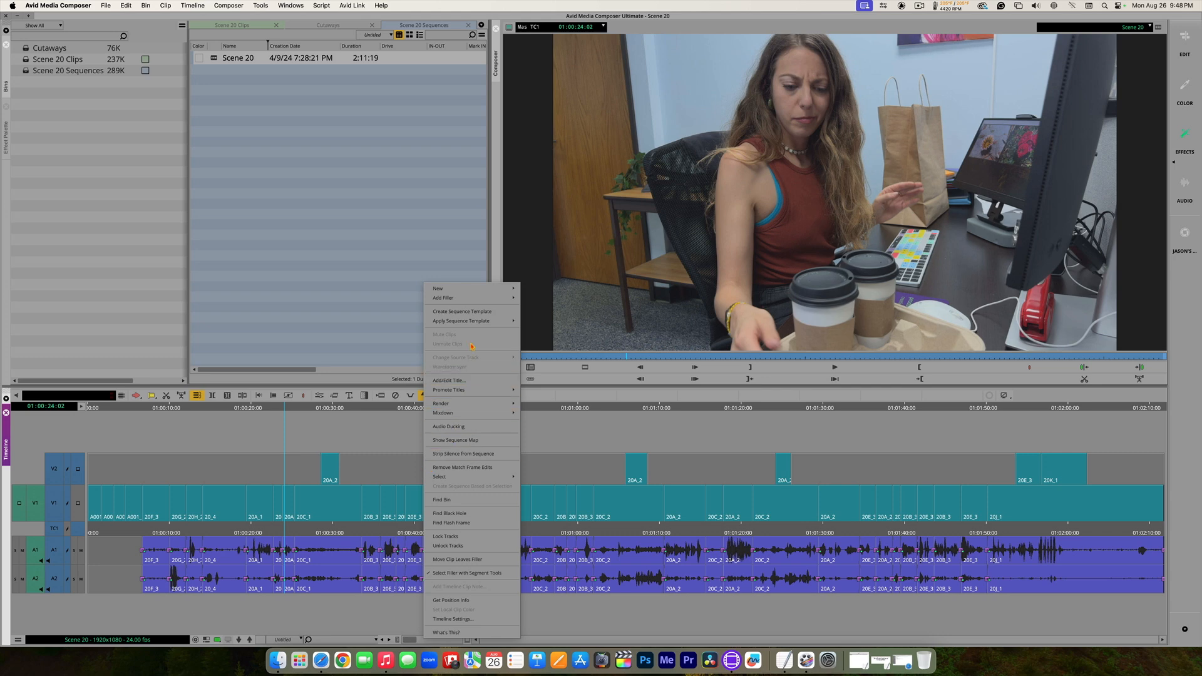
mouse_move(439, 288)
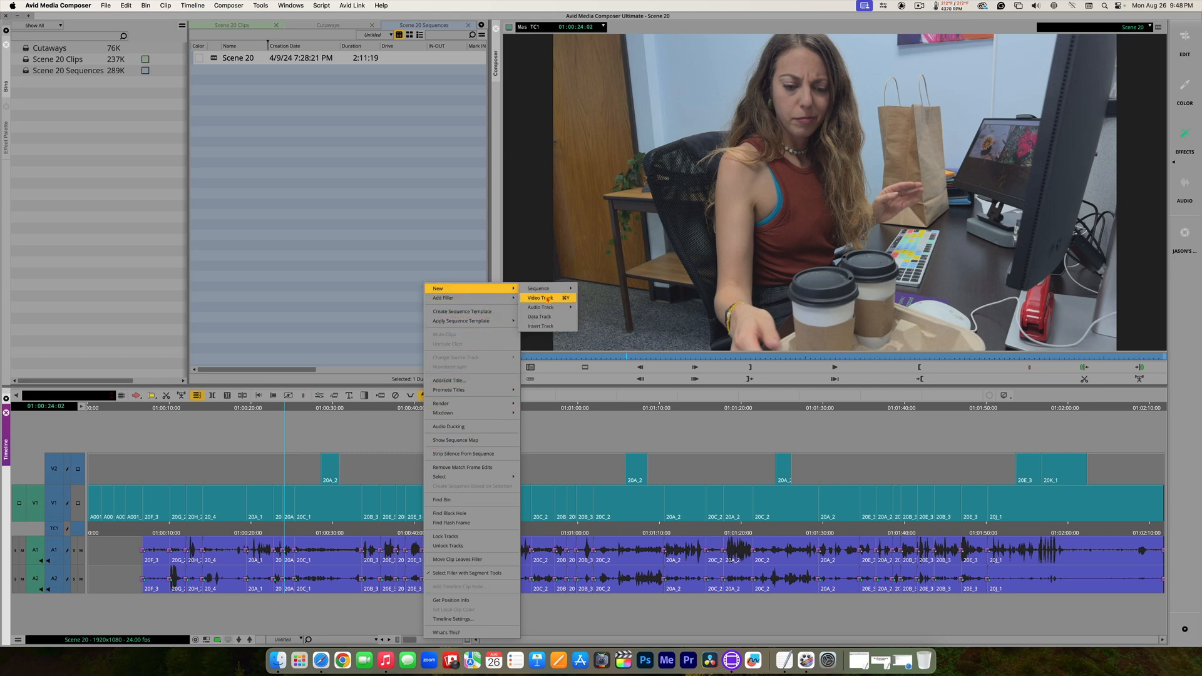
left_click(540, 298)
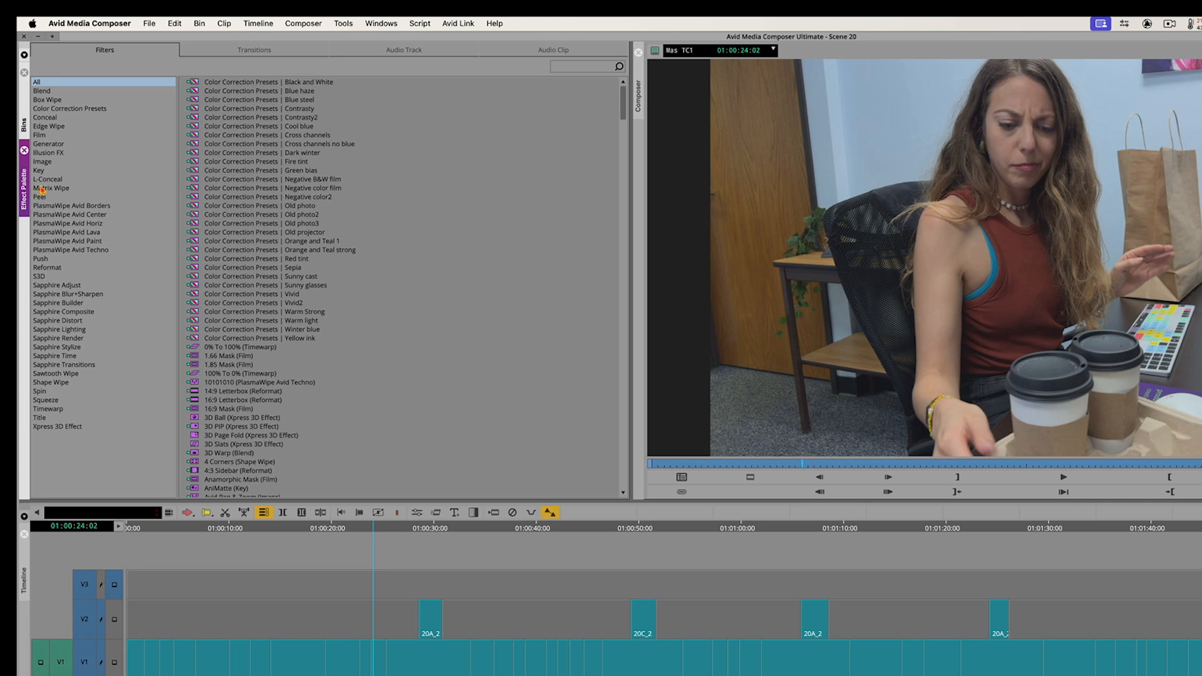
mouse_move(44, 148)
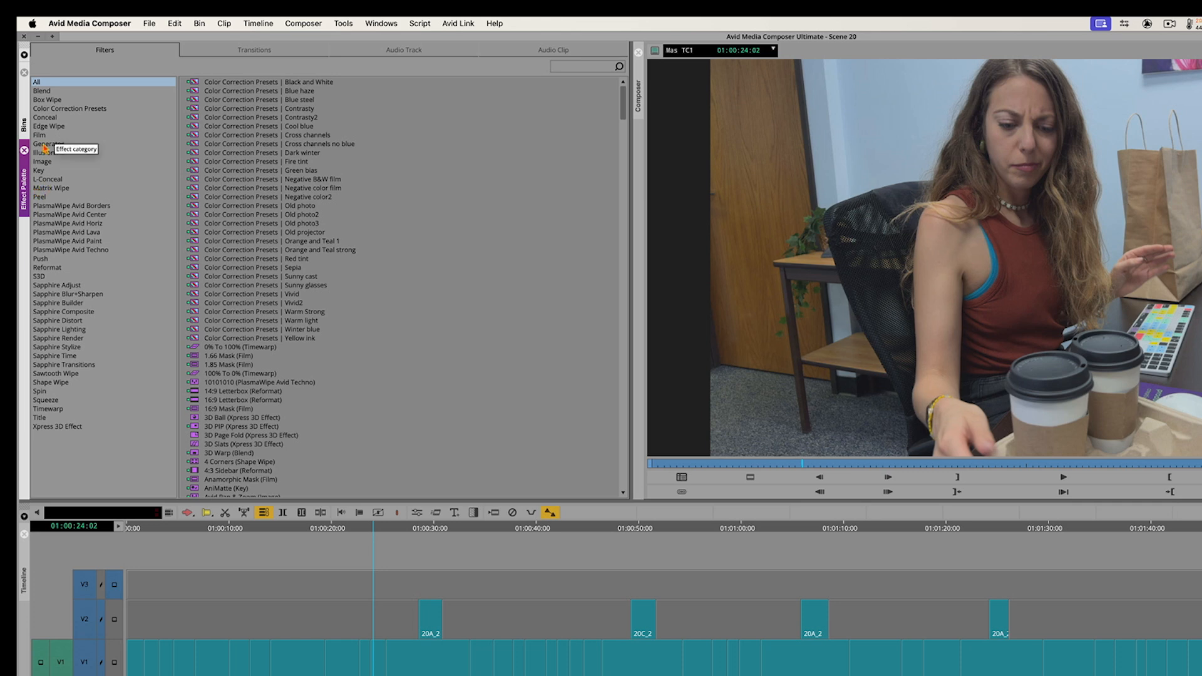
Apply the SubCap generator effect from the Effect Palette onto track V3
left_click(49, 143)
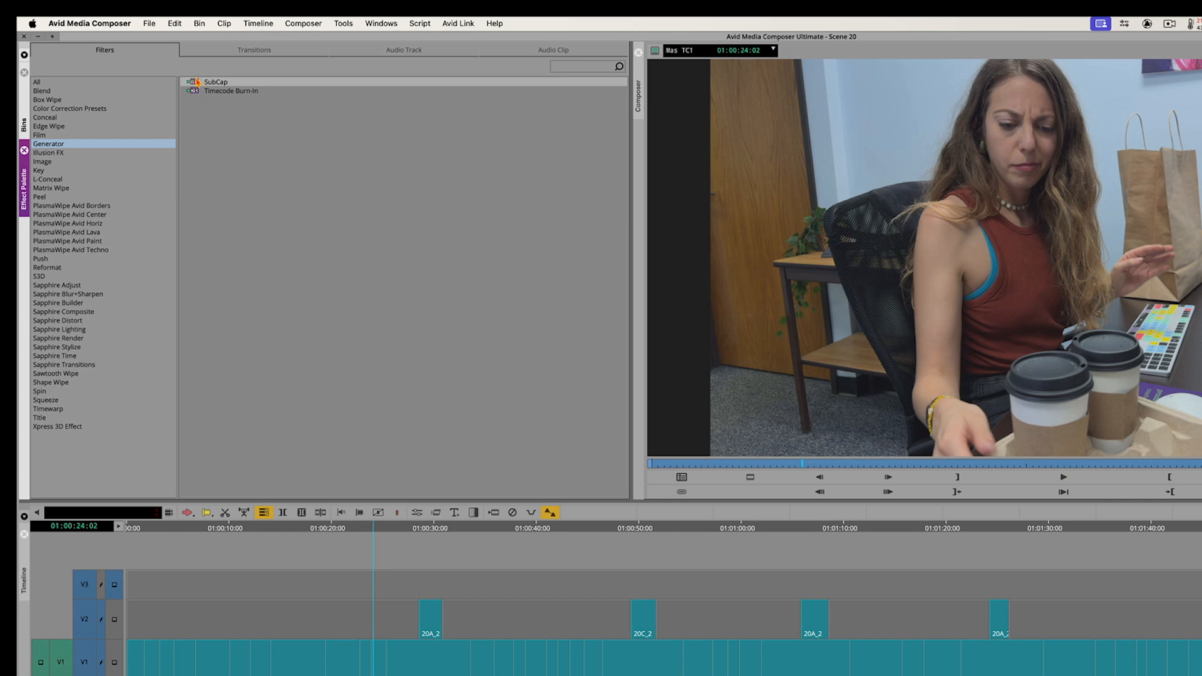
left_click(215, 82)
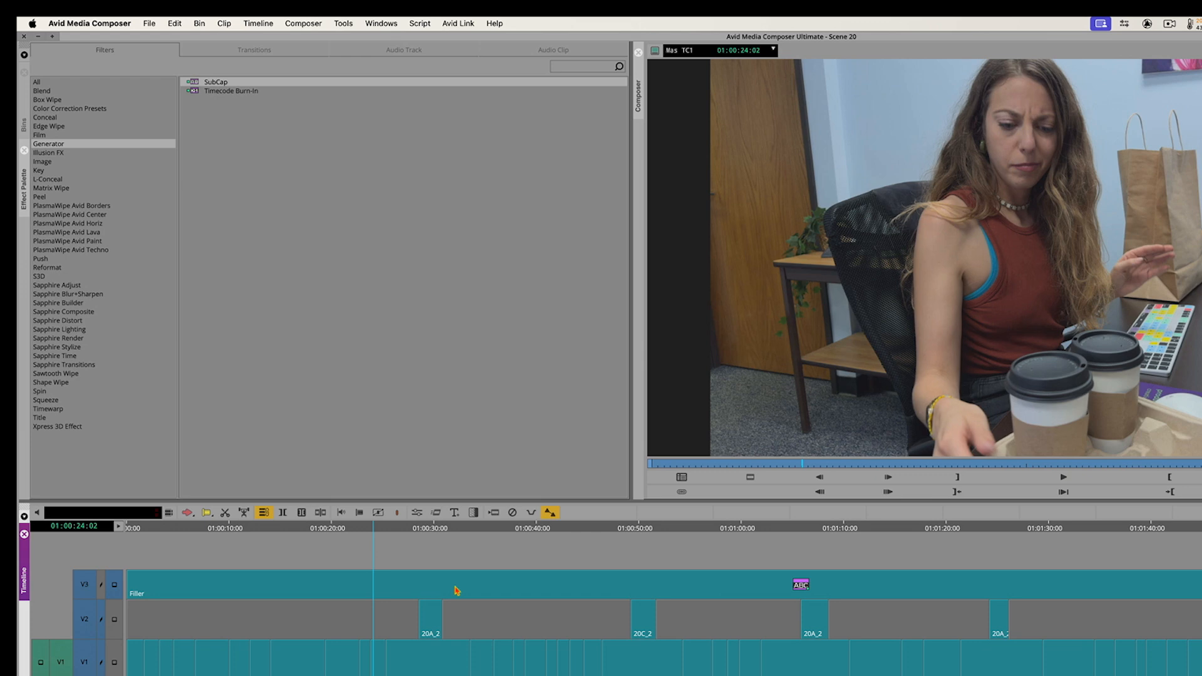
mouse_move(390, 586)
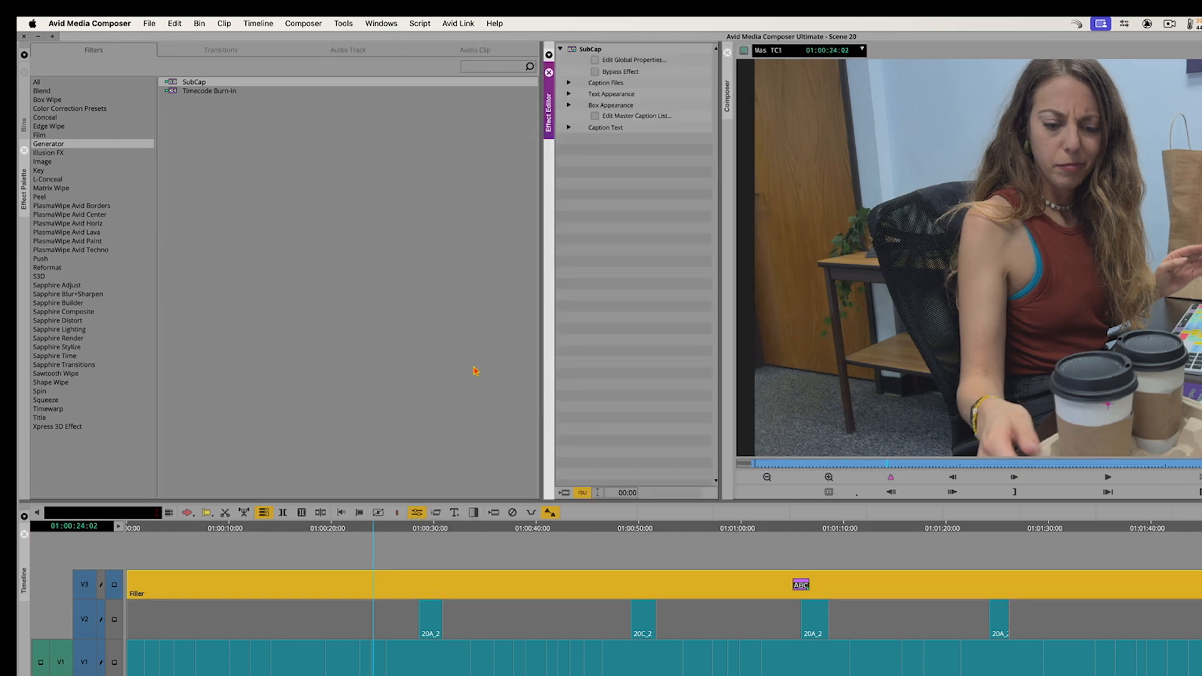
mouse_move(538, 247)
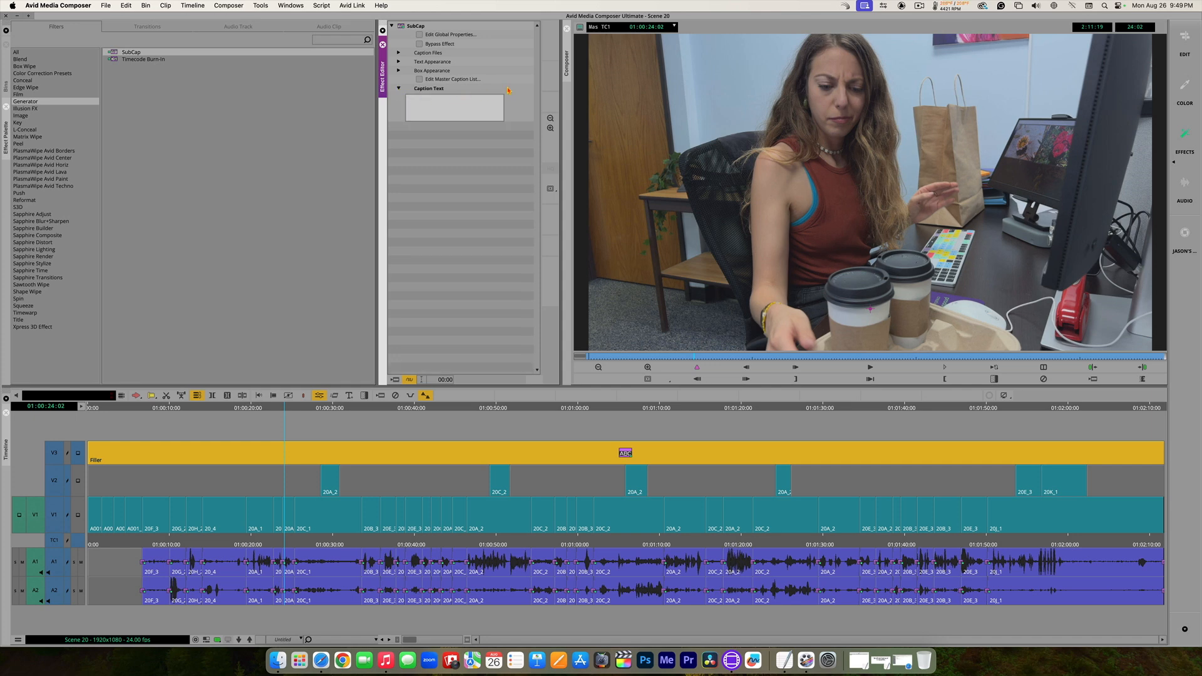
Enter "This is my sample text" as the SubCap caption text, correcting the typo
type("This is my s")
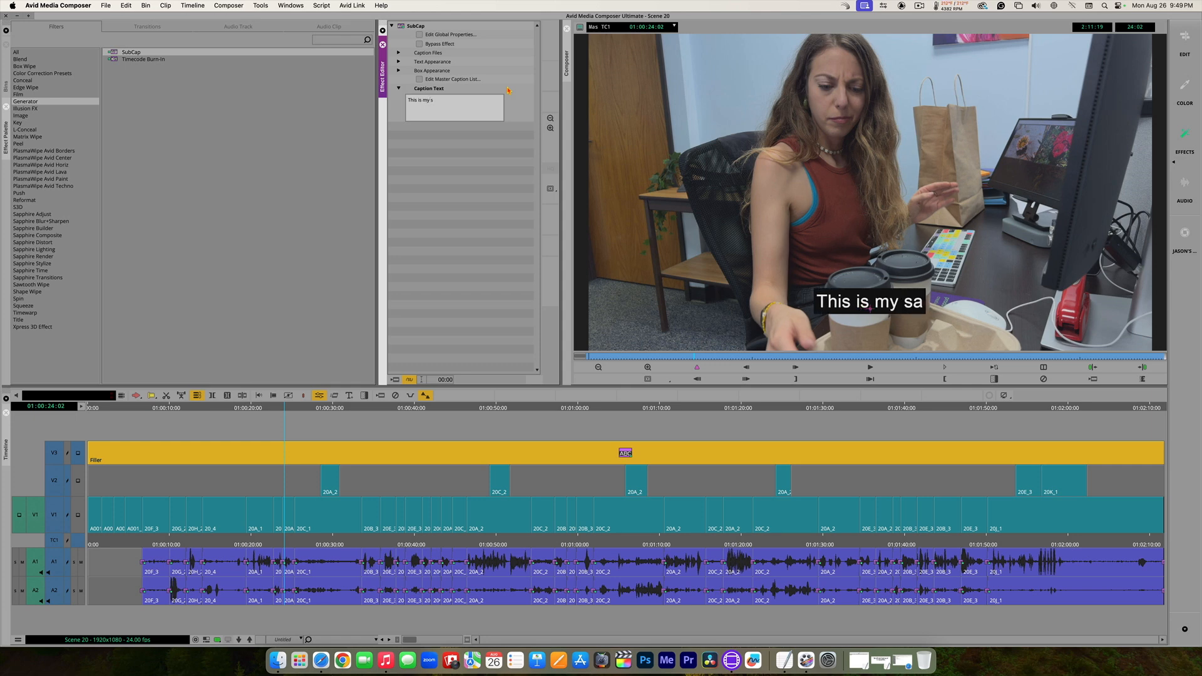
type("mple")
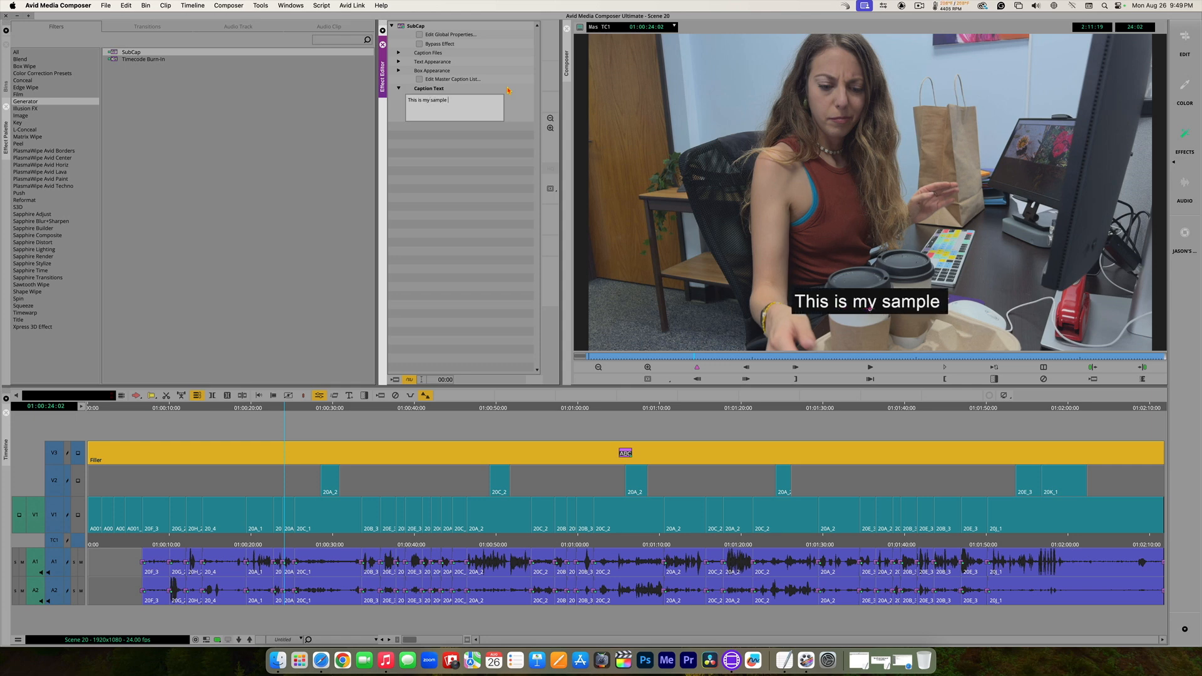
type("test")
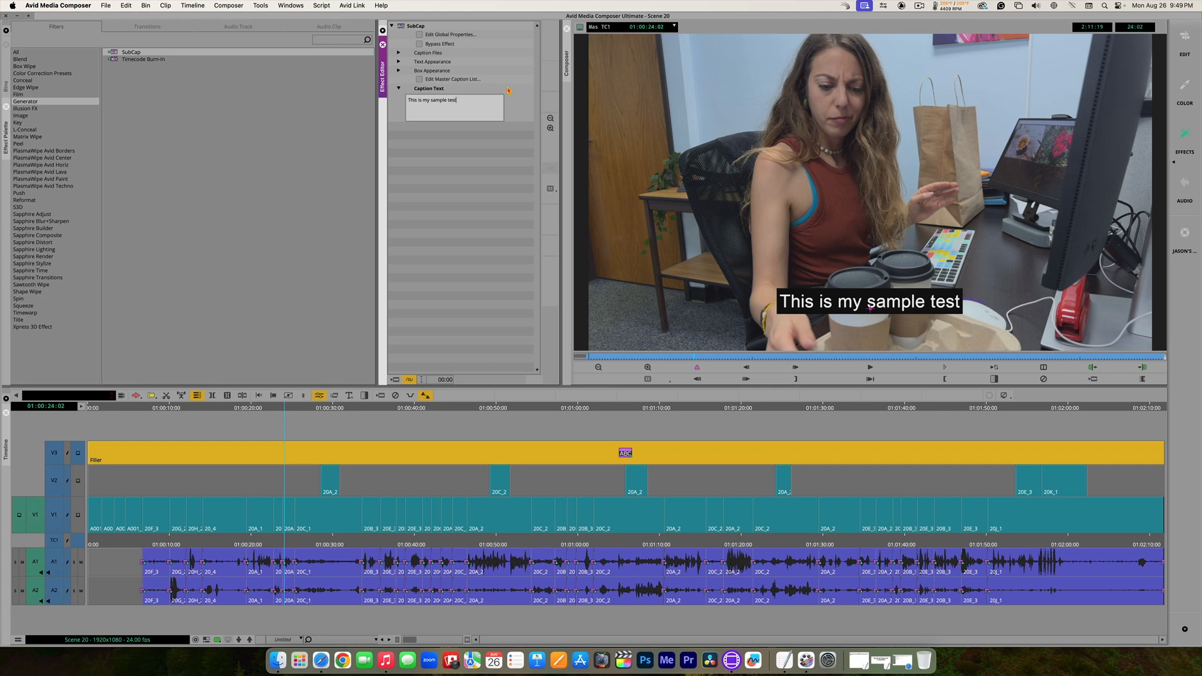
key("Backspace")
type("x")
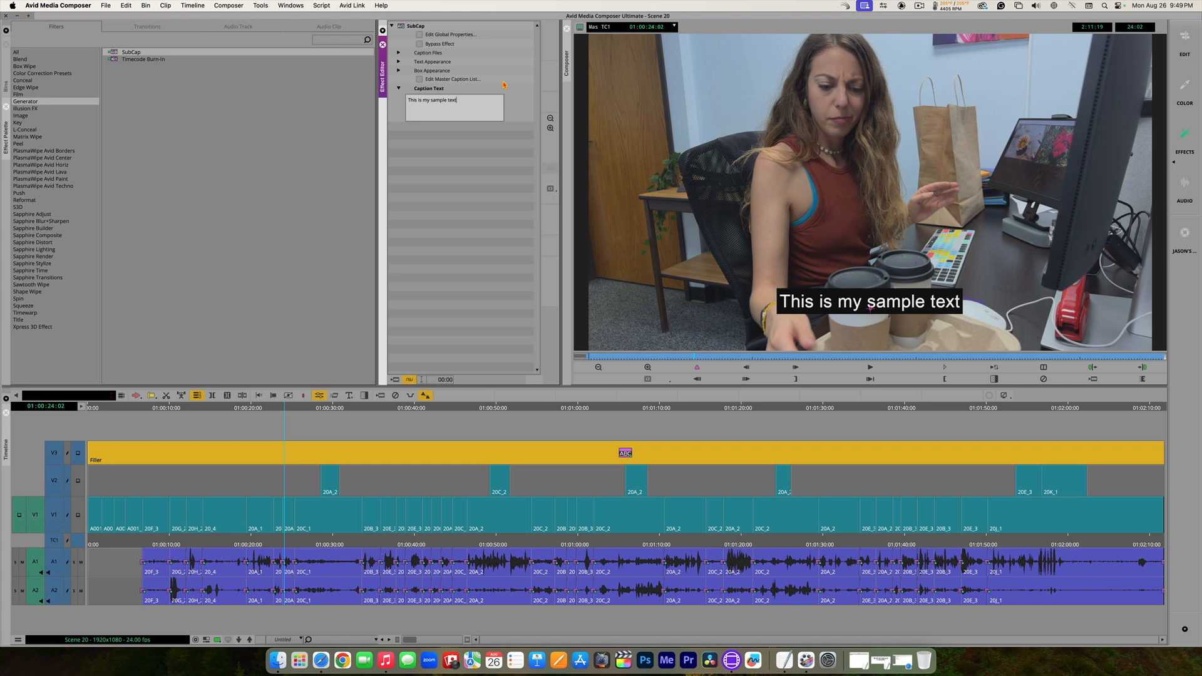
mouse_move(477, 67)
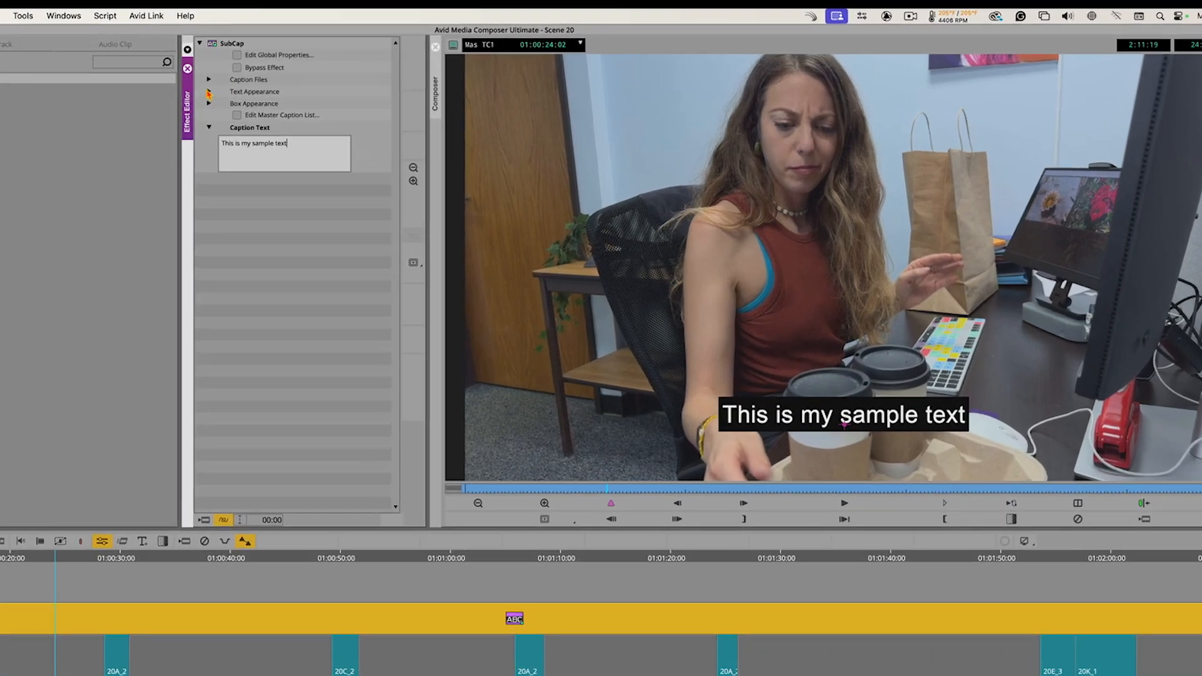
Make the caption text yellow and remove the background box
left_click(208, 91)
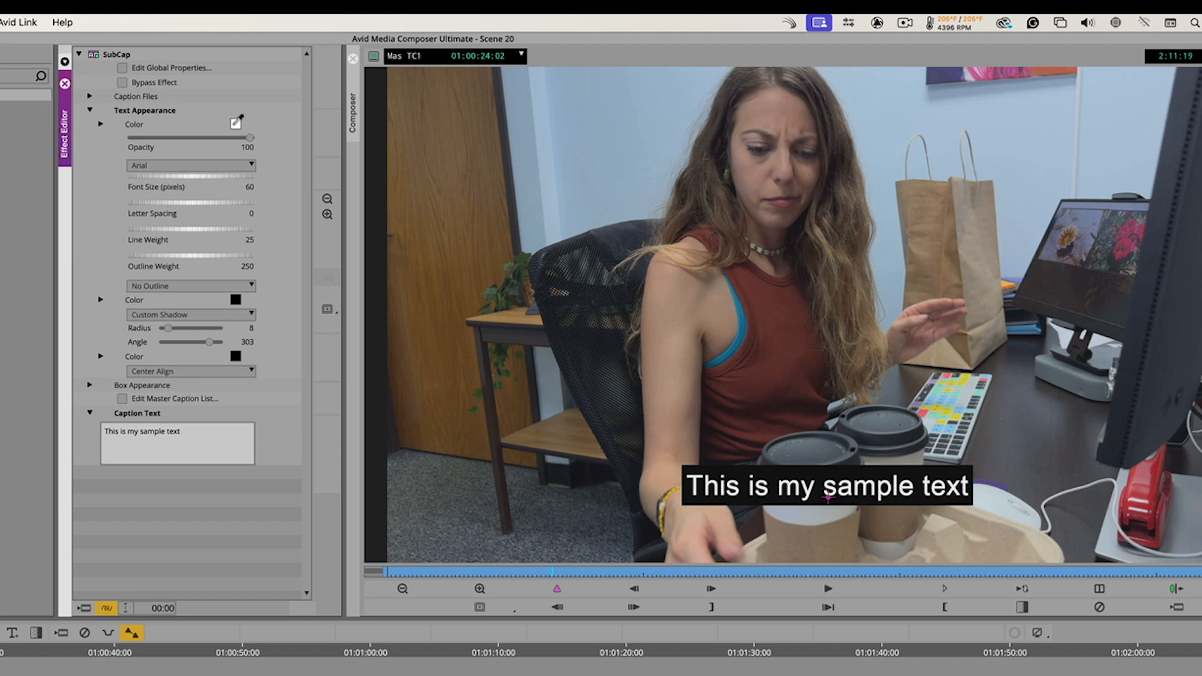
left_click(236, 124)
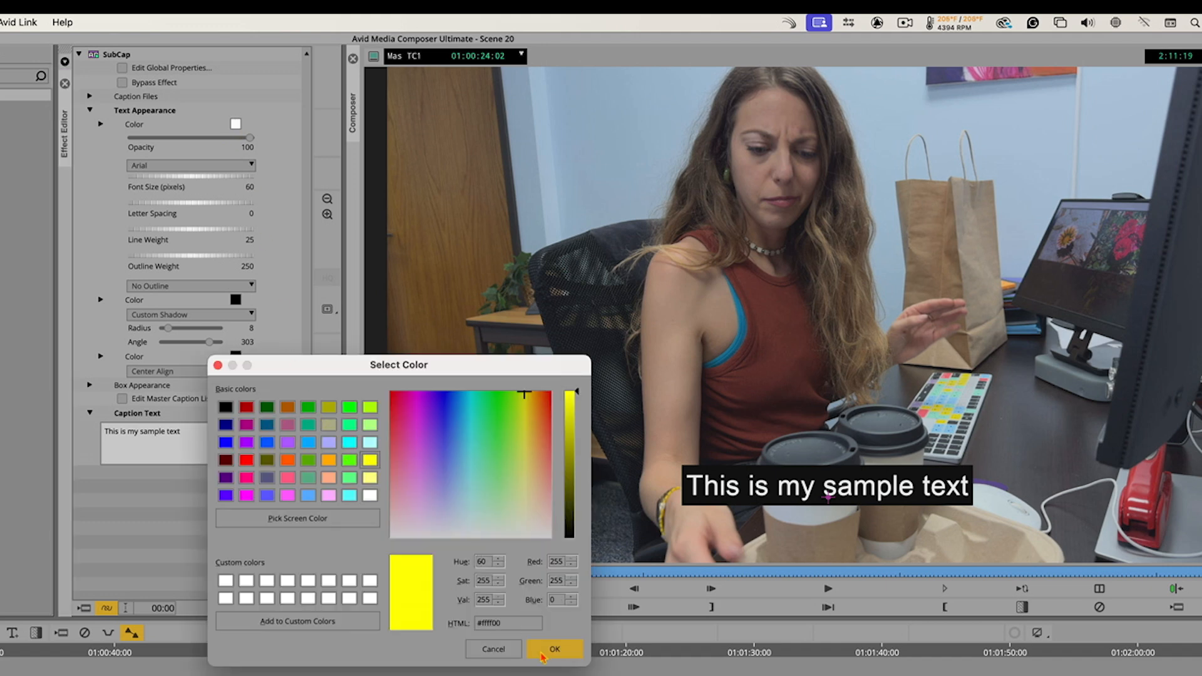
left_click(554, 649)
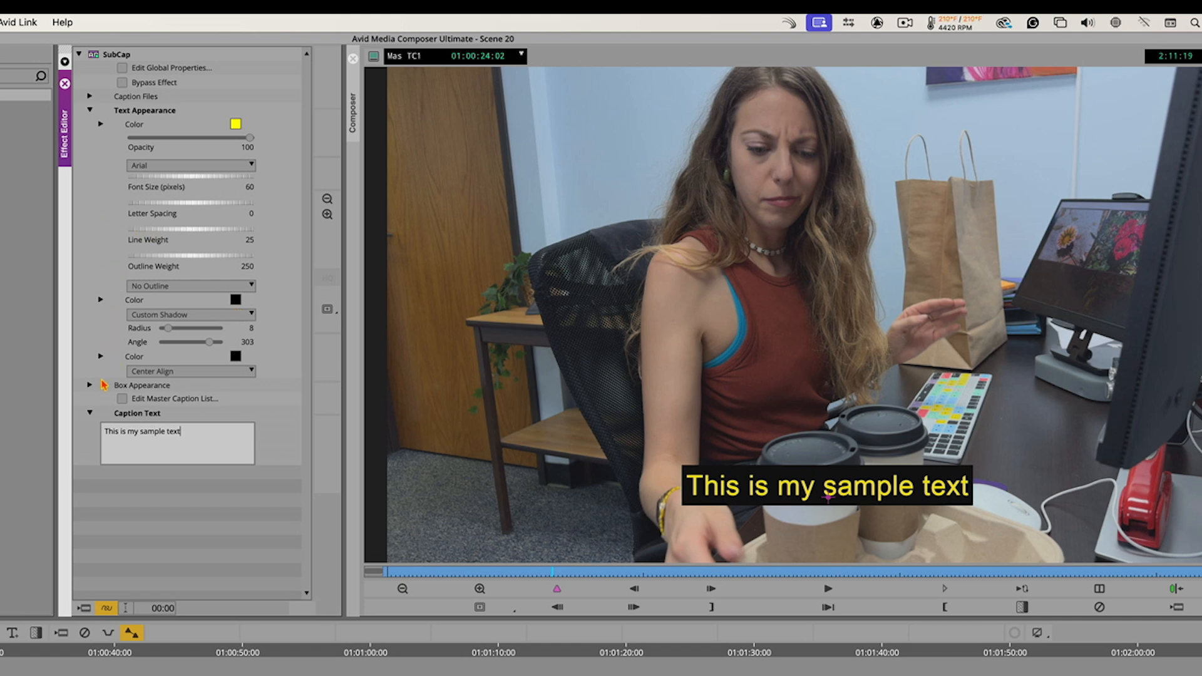
left_click(100, 385)
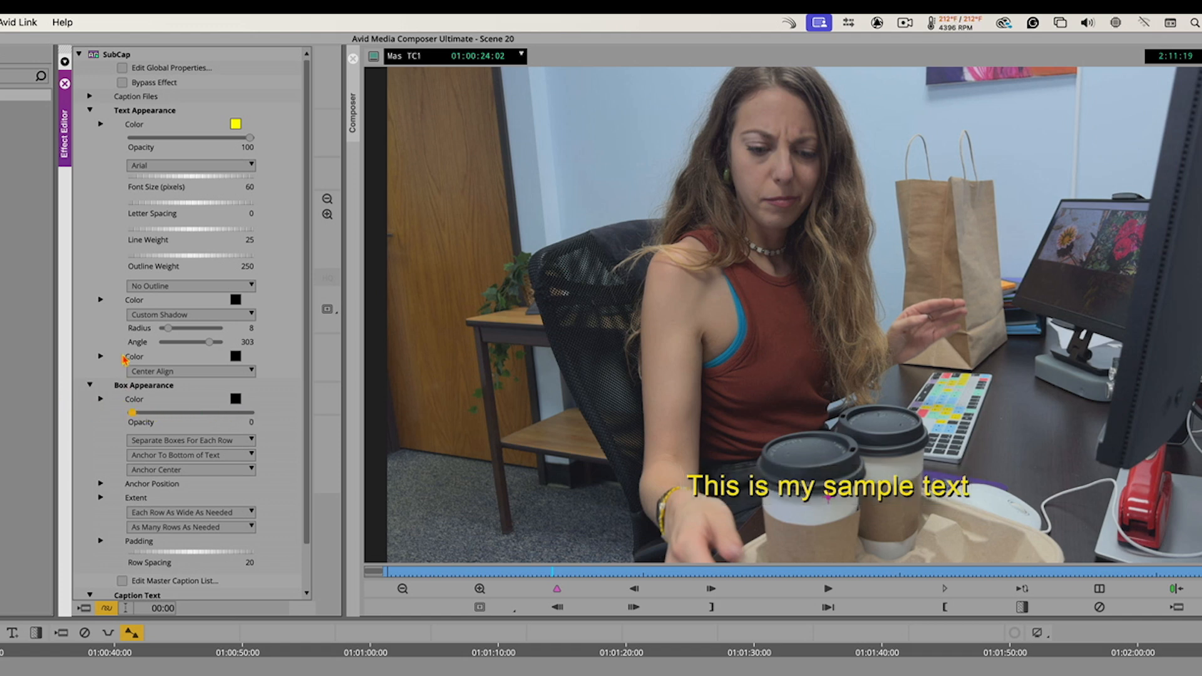
mouse_move(153, 327)
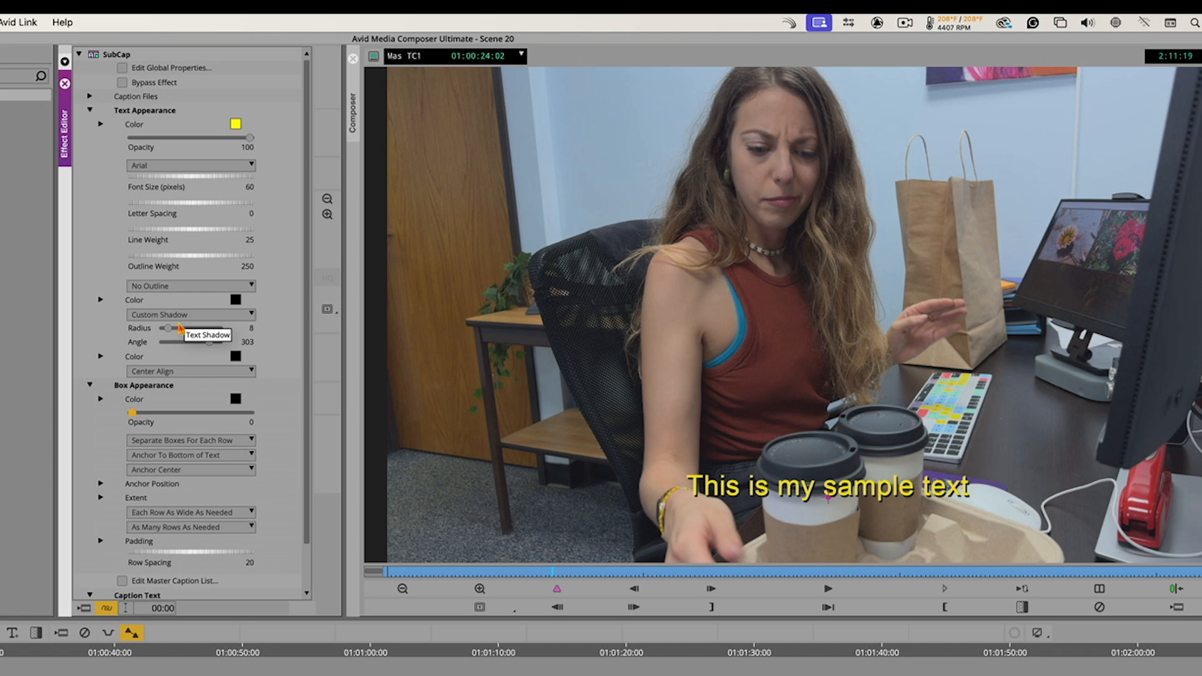
Raise the text shadow radius to 14 and give the caption a Basic Outline
left_click_drag(153, 328, 174, 328)
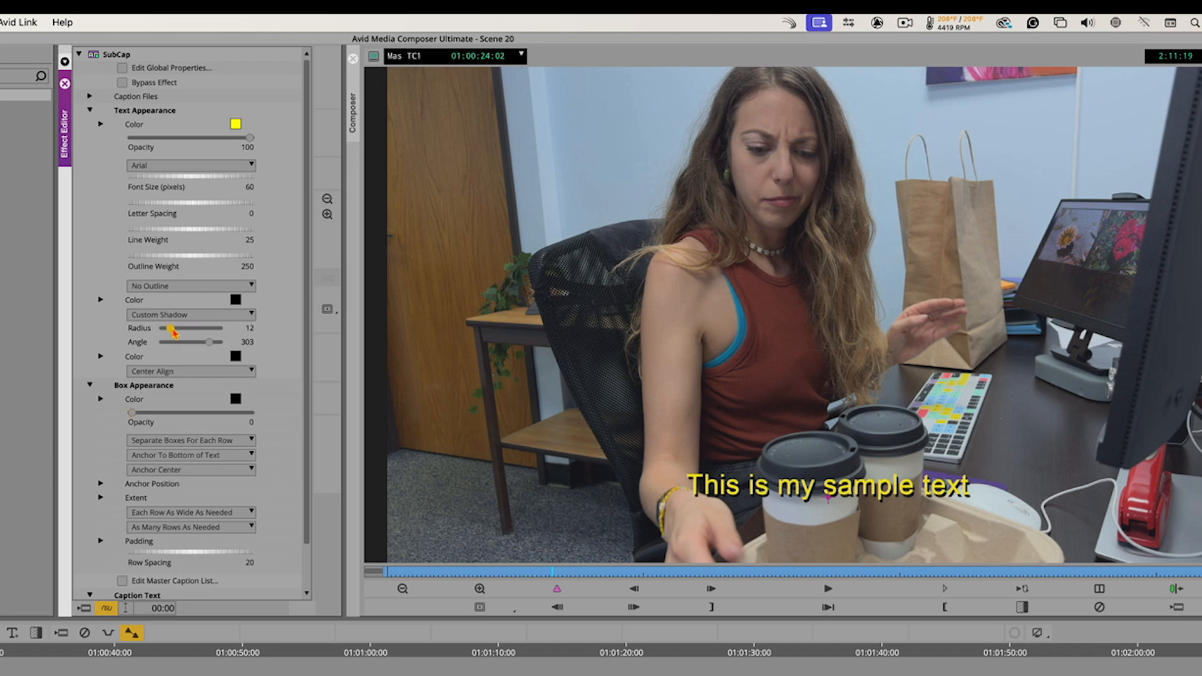
left_click_drag(159, 328, 172, 328)
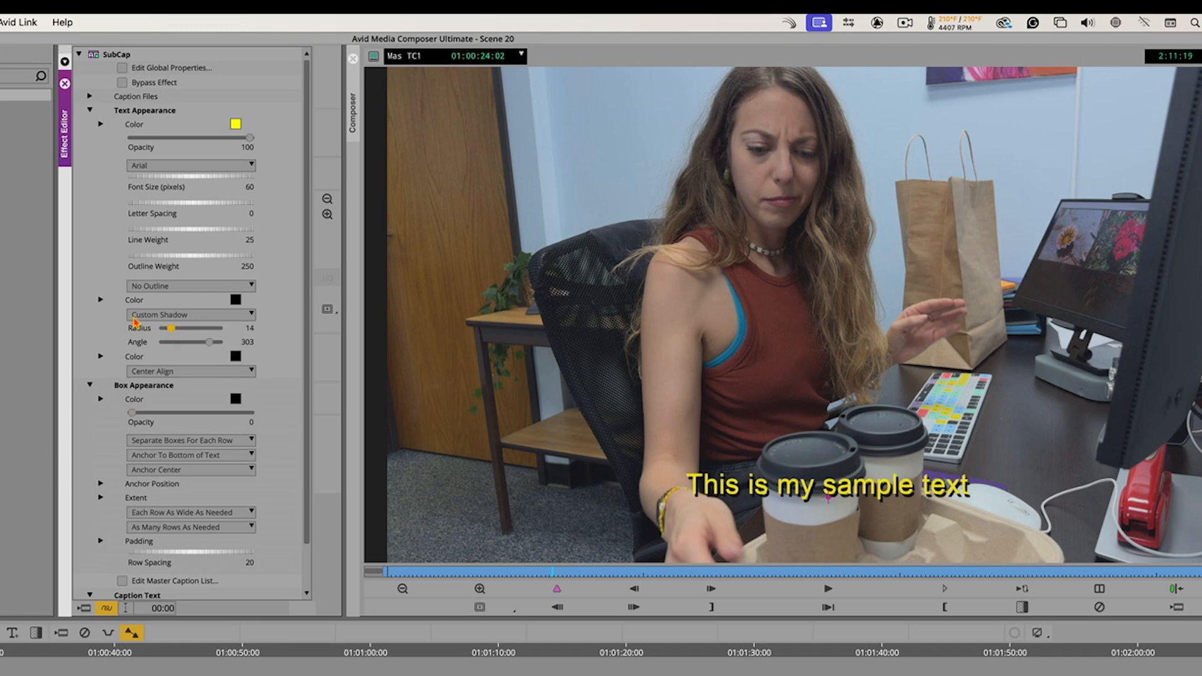
left_click(190, 286)
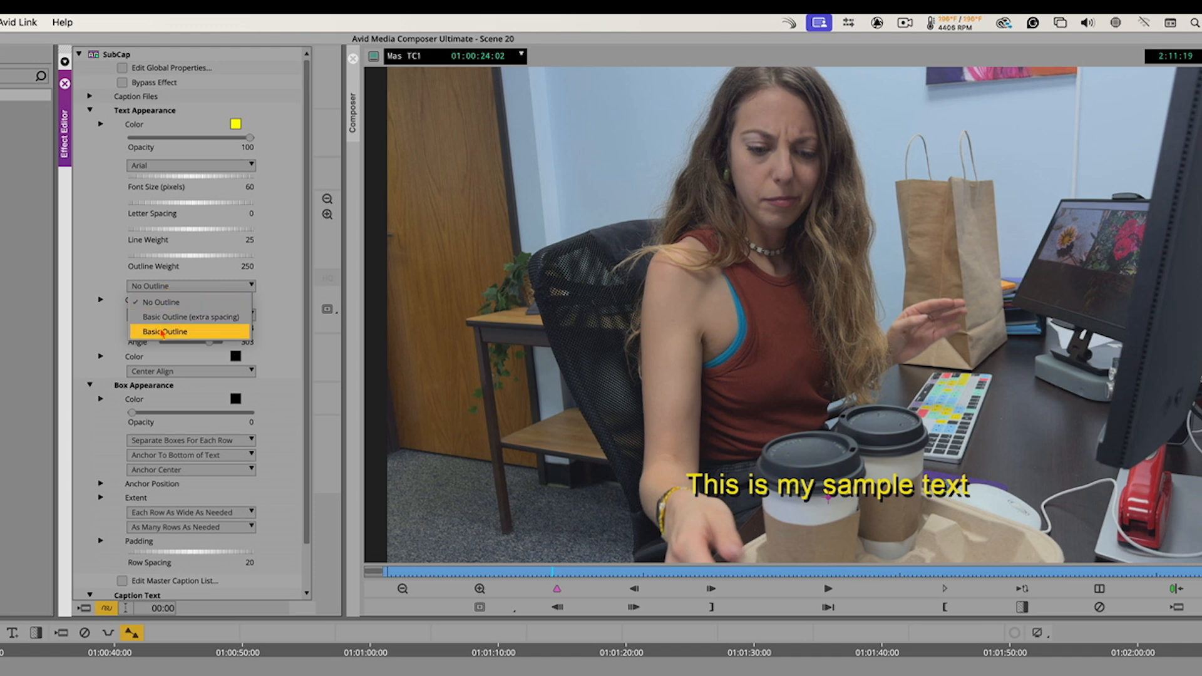
left_click(165, 331)
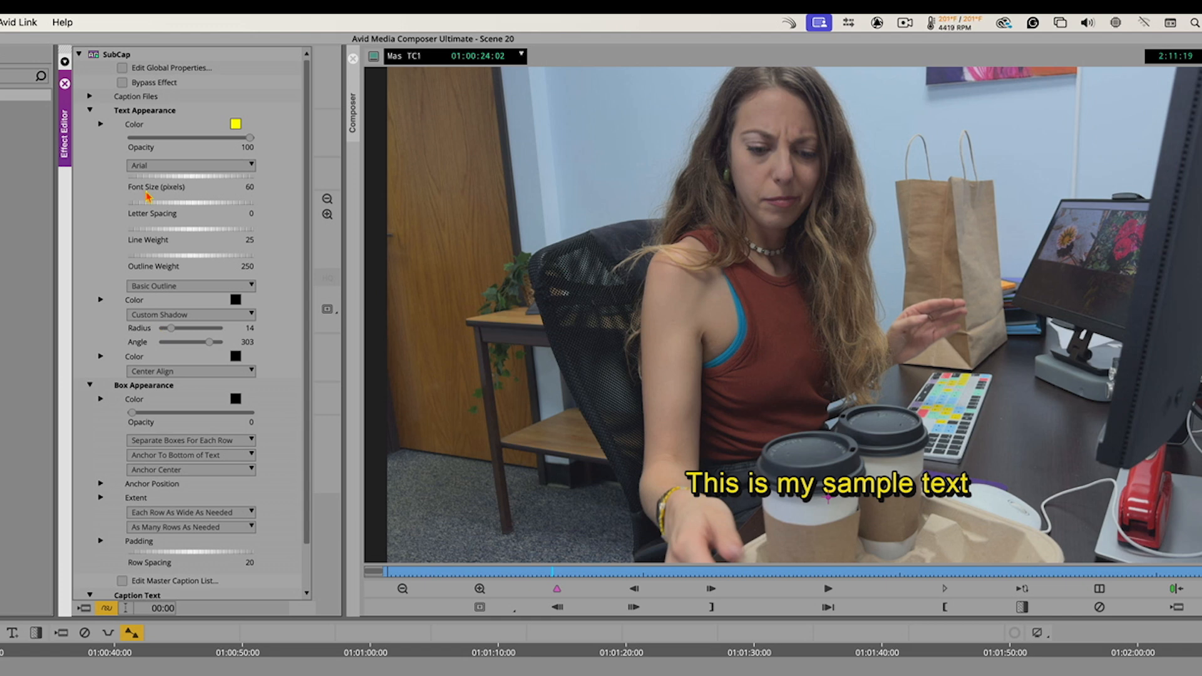
mouse_move(101, 124)
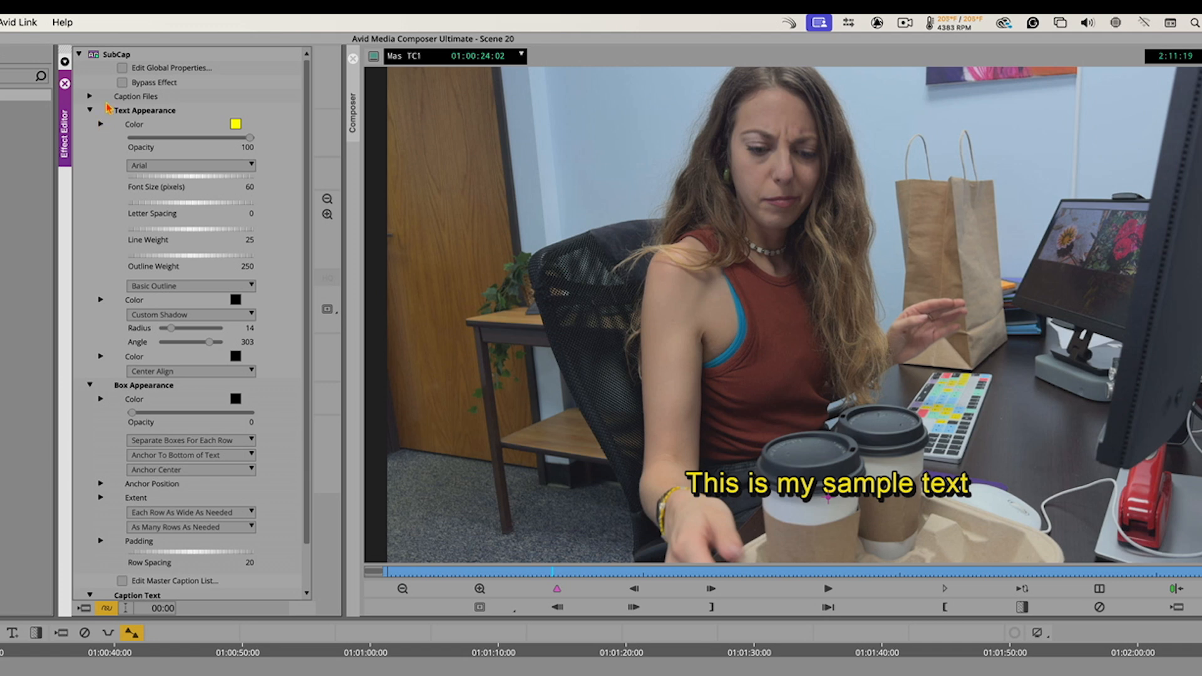
left_click(100, 110)
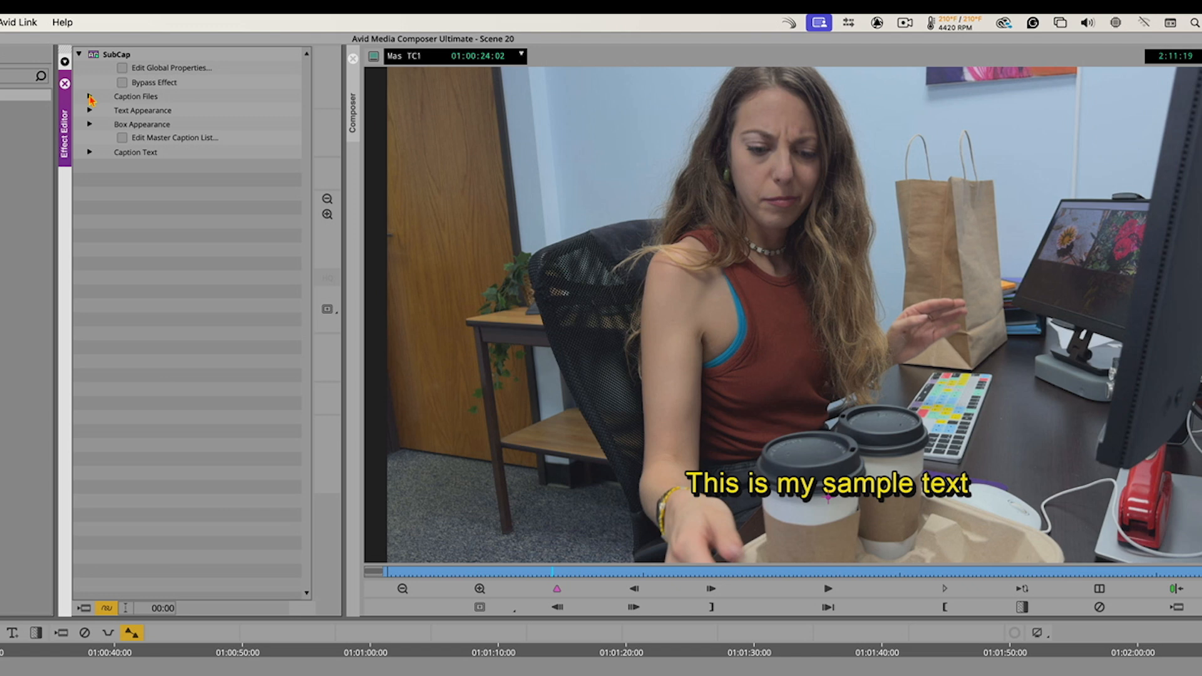
Start importing caption data from a file via the Caption Files section
left_click(90, 97)
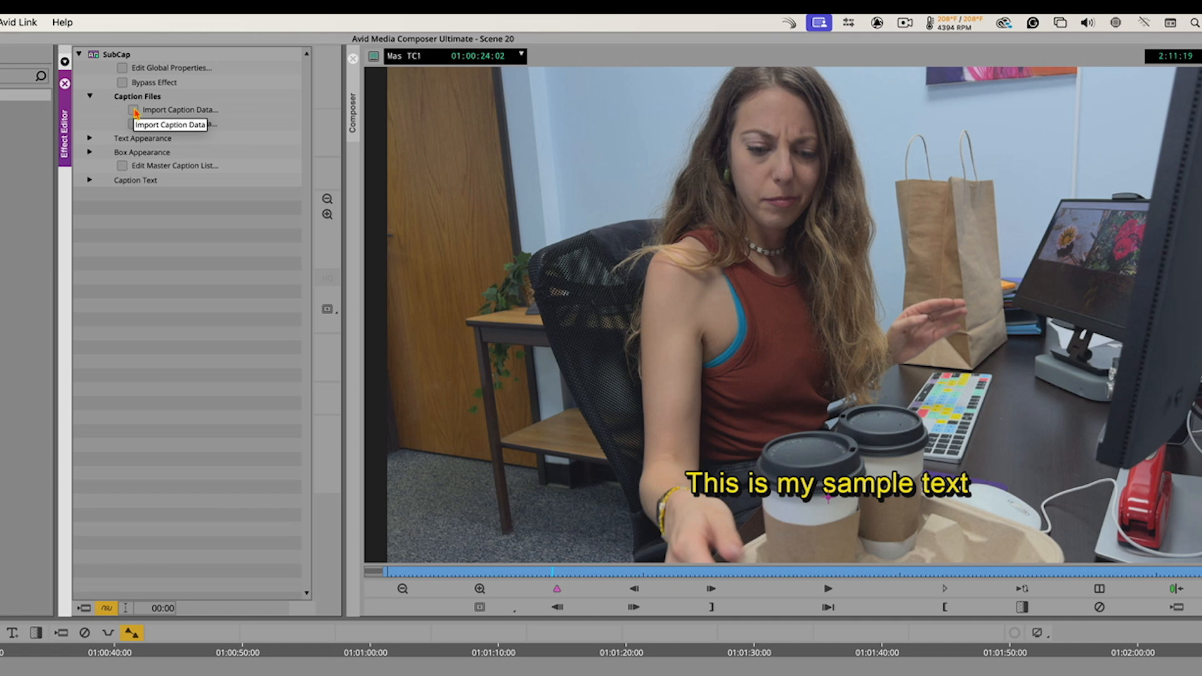
left_click(179, 109)
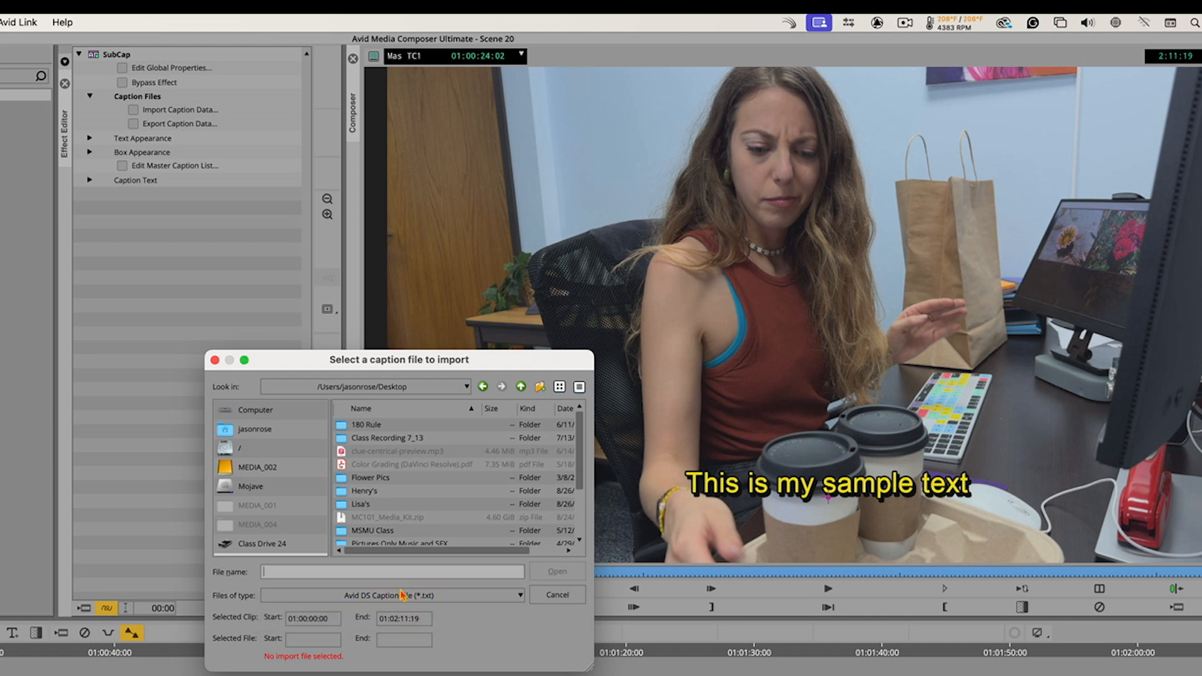
mouse_move(264, 502)
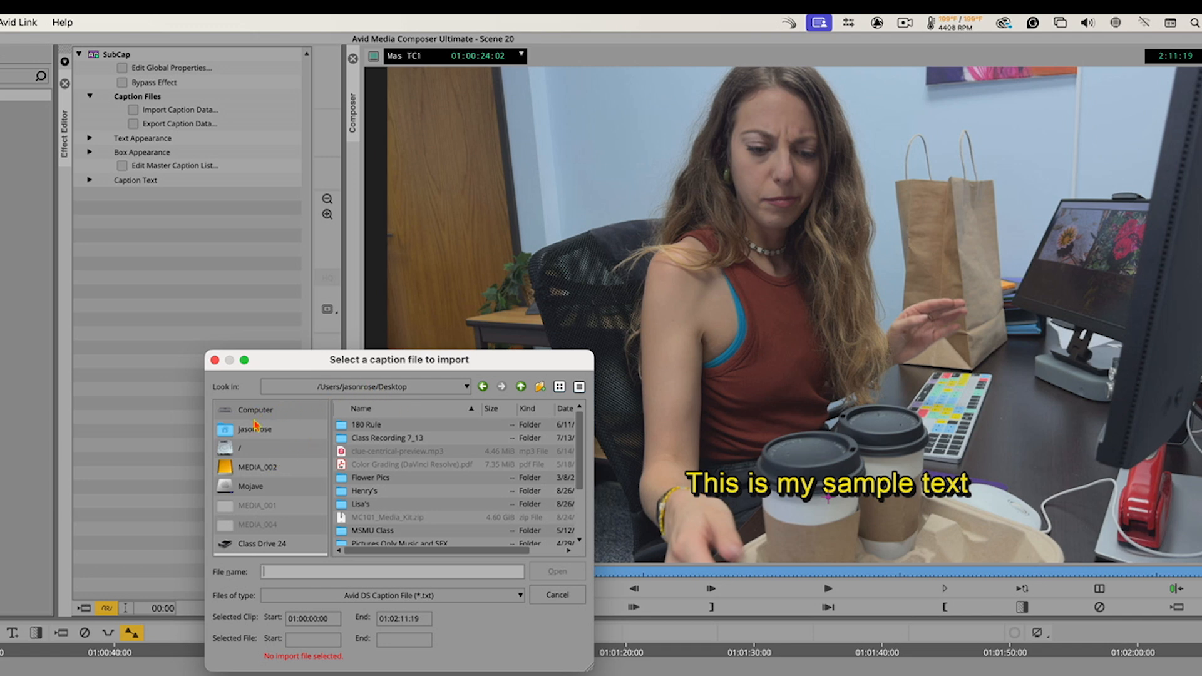
Browse to the Desktop and select Scene 20_SubCap.txt as the caption file to import
left_click(255, 409)
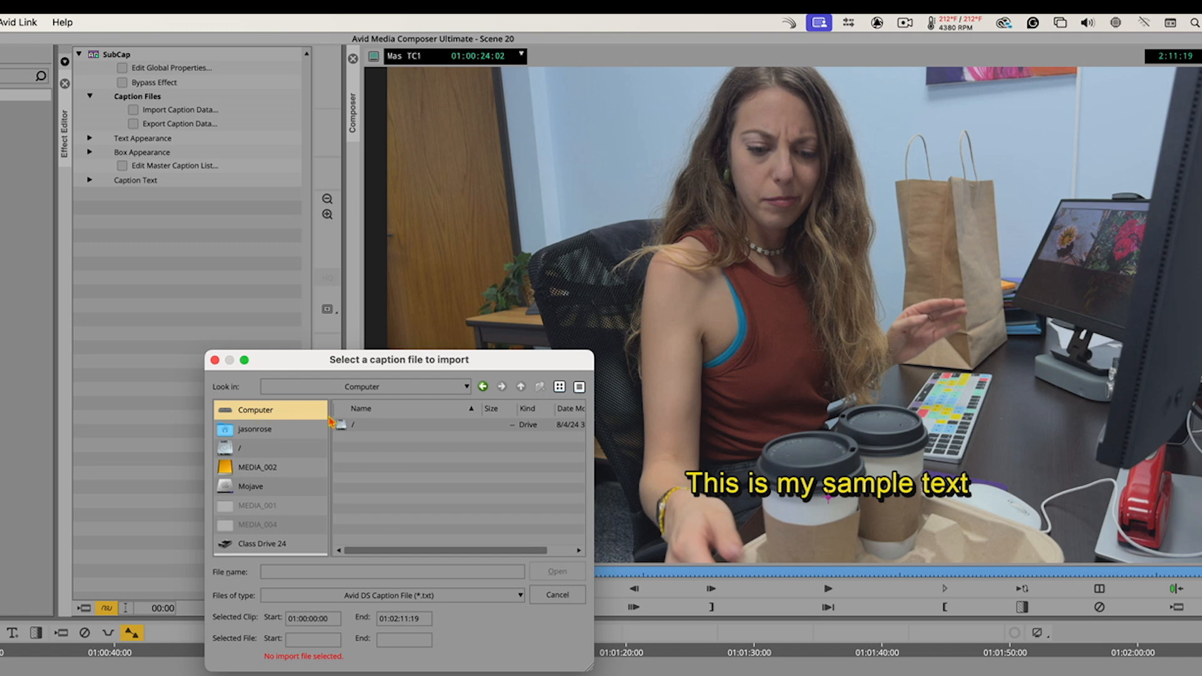
double_click(241, 448)
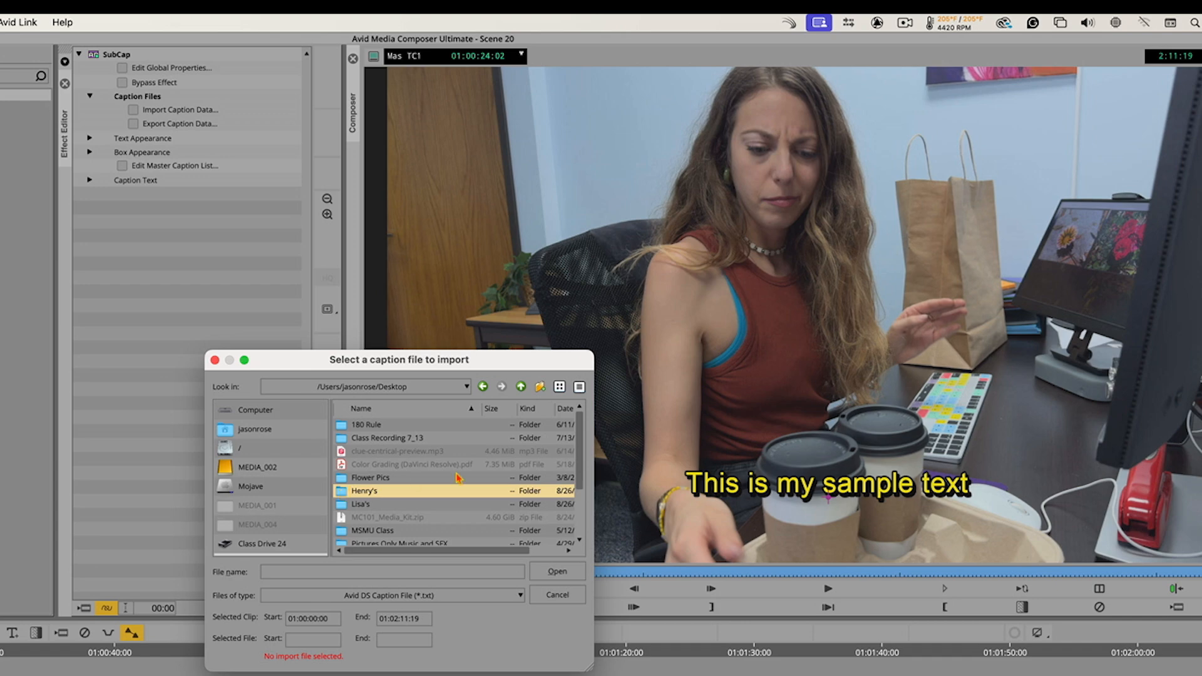
scroll("down", 3)
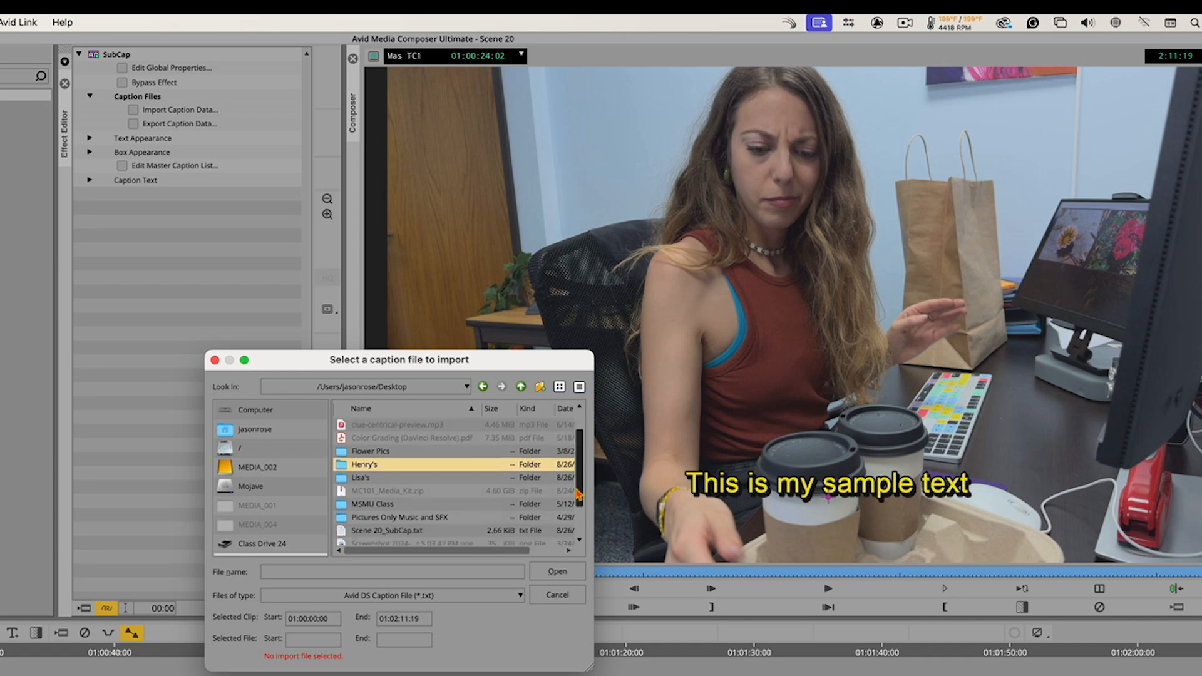
left_click(387, 504)
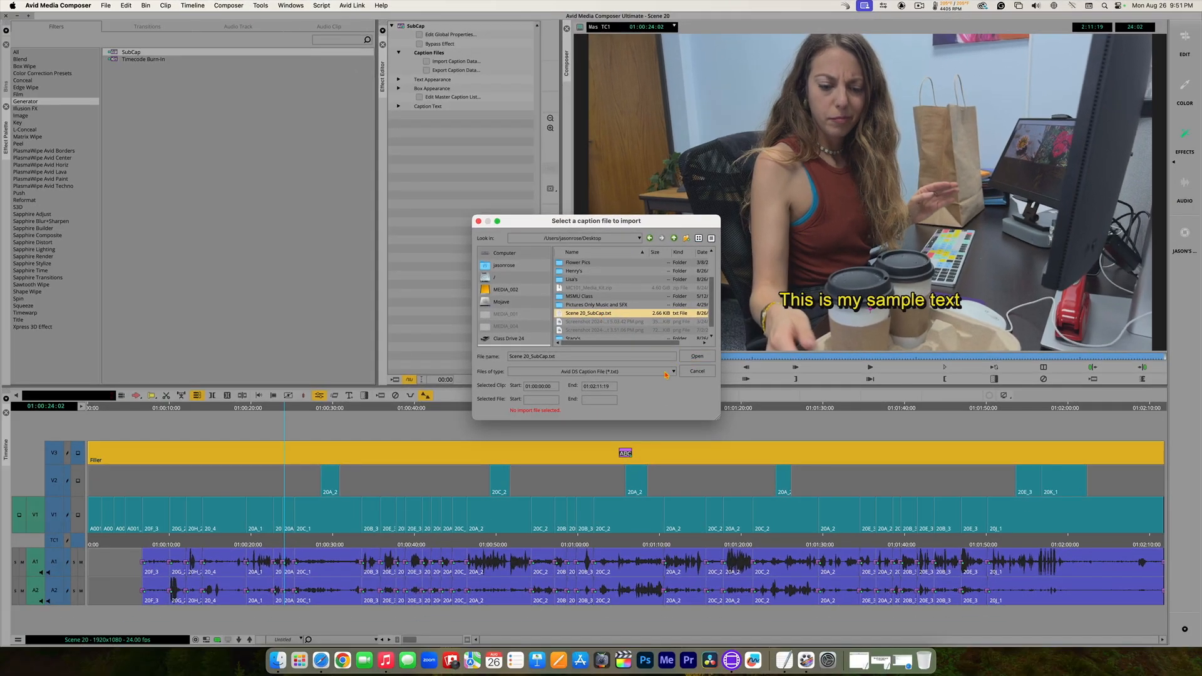
mouse_move(478, 471)
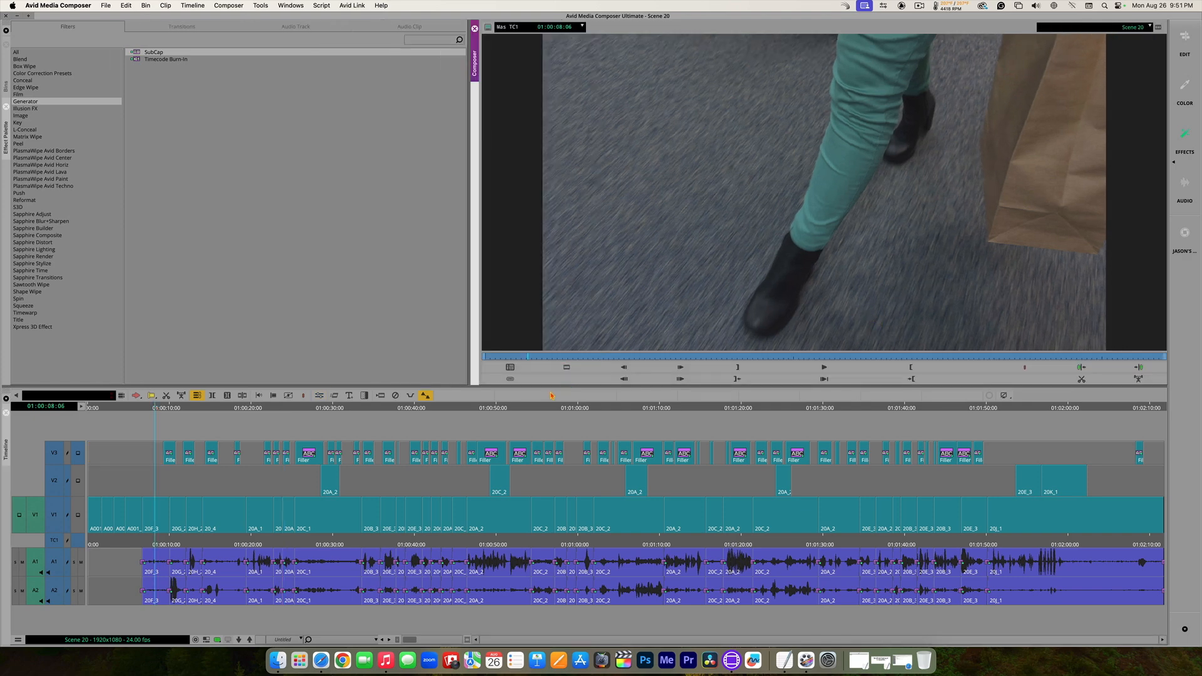
Import the caption file, splitting V3 into many SubCap caption clips across the scene
left_click(824, 379)
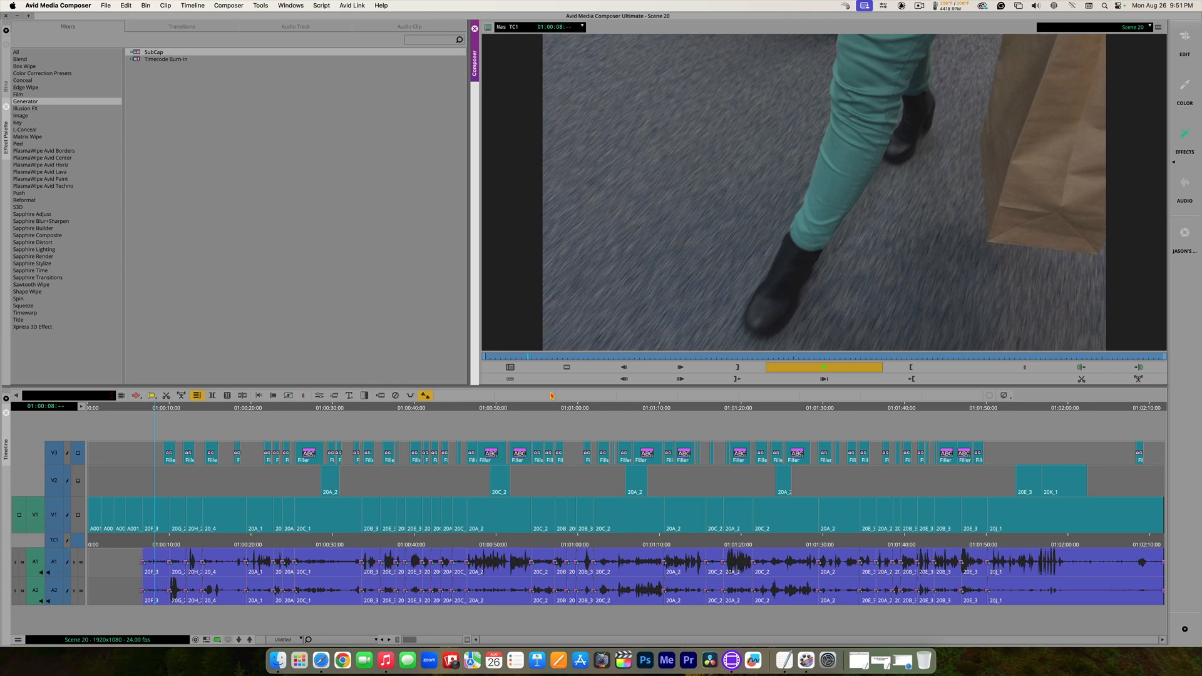